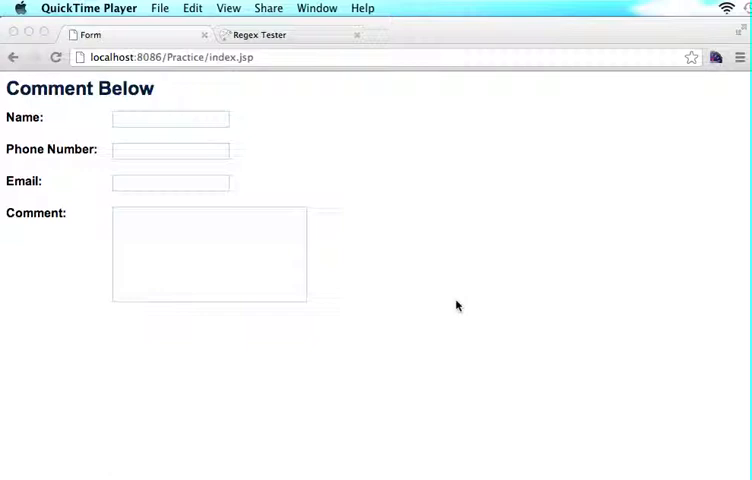
mouse_move(202, 110)
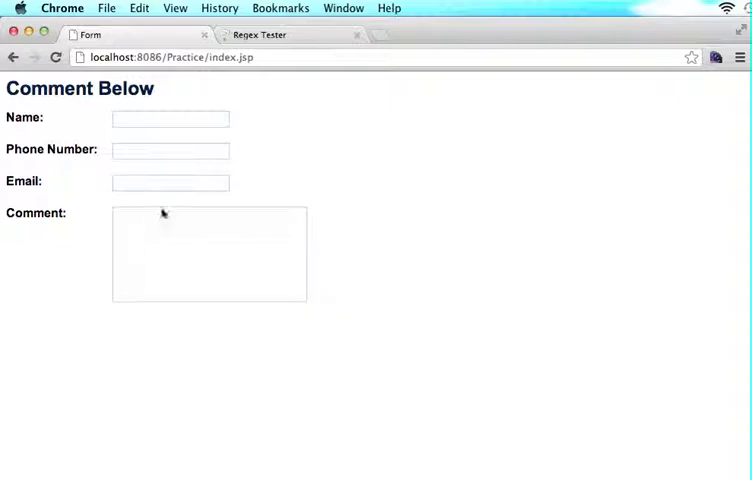
mouse_move(108, 278)
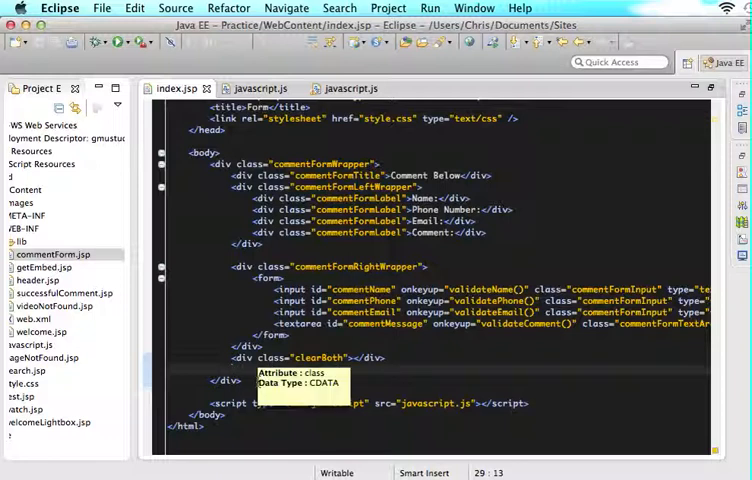
Type a <button> tag with the text Submit Form below the clearBoth div in index.jsp
text(<)
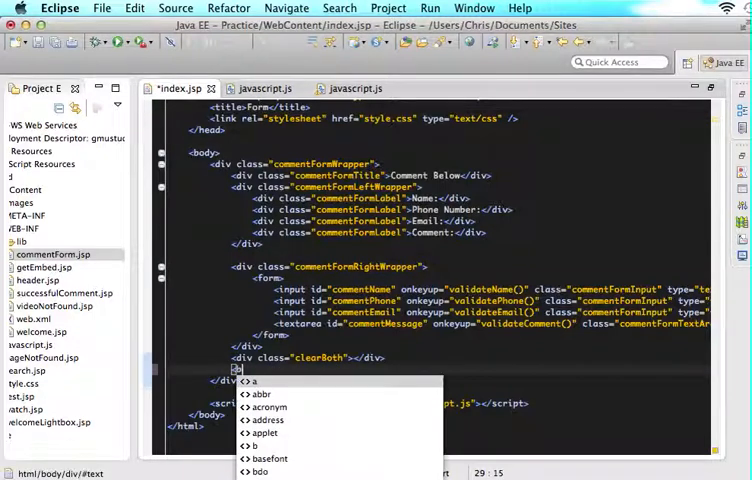
text(button></button>)
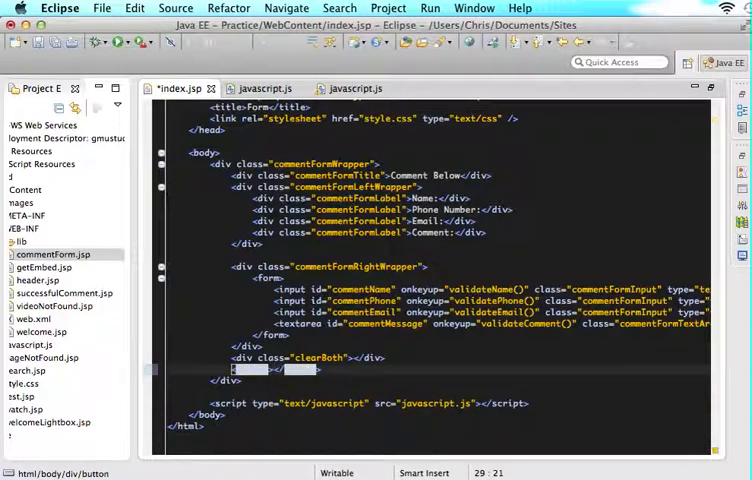
text(SubmitFo)
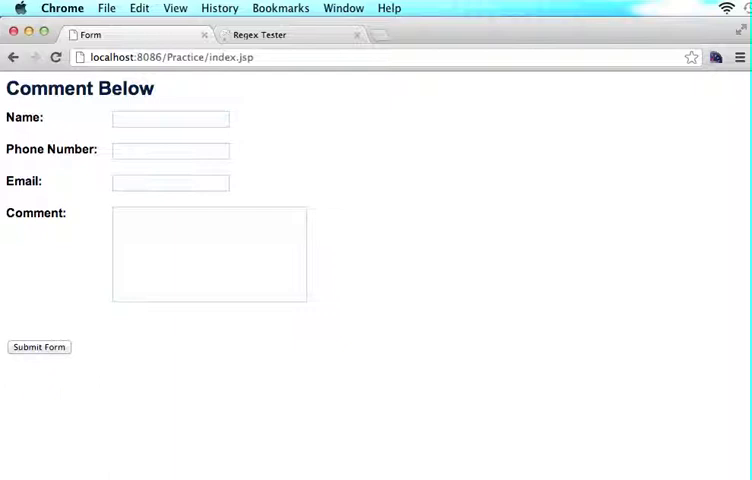
Check the Submit Form button under the comment box in Chrome, then return to Eclipse
click(39, 347)
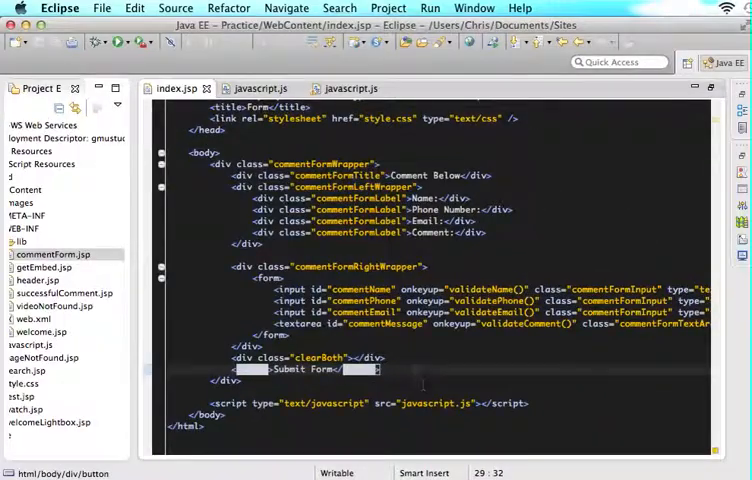
Fill in the linked tag names so the markup reads <button>Submit Form</button>
text(button)
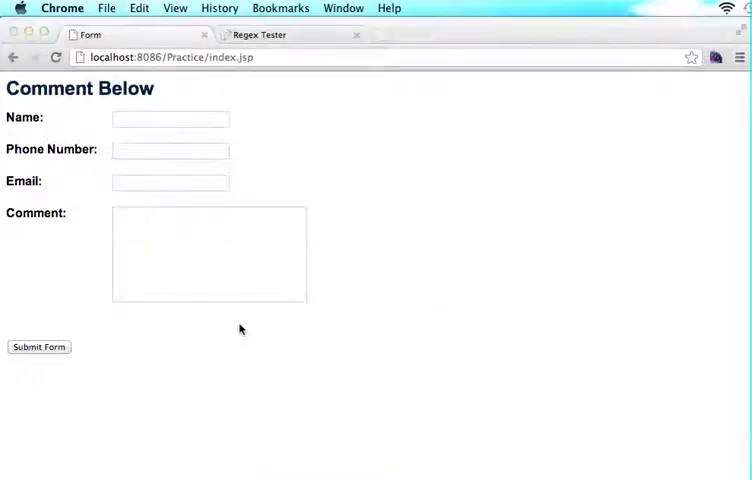
Reload Chrome to see the Error: label beside Submit Form, then return to index.jsp
click(39, 347)
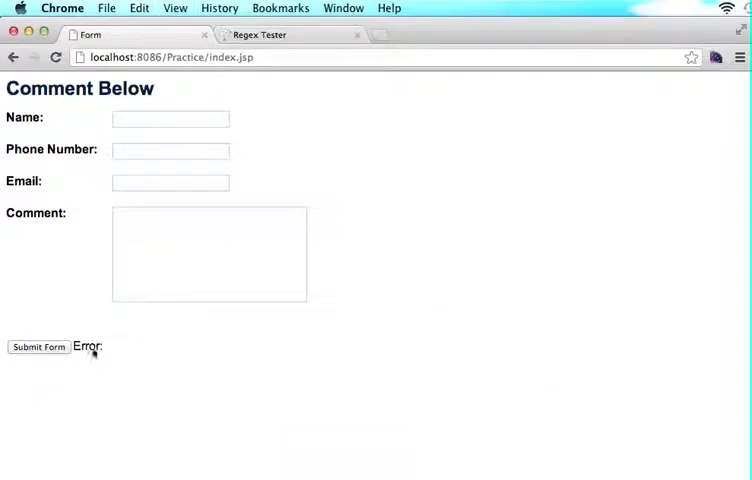
mouse_move(40, 347)
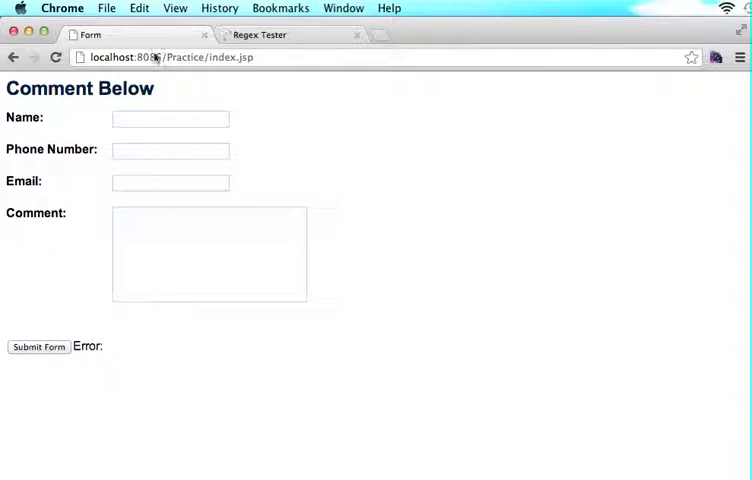
mouse_move(294, 280)
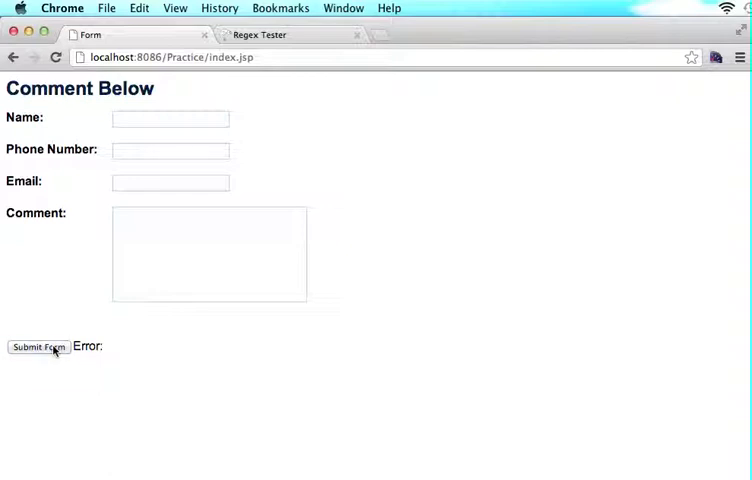
key(F3)
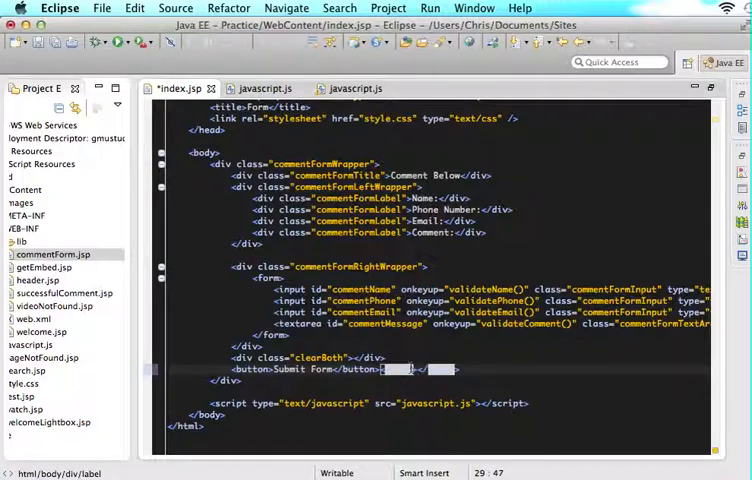
Add an id attribute to the <label> that follows the Submit Form button
text(id=)
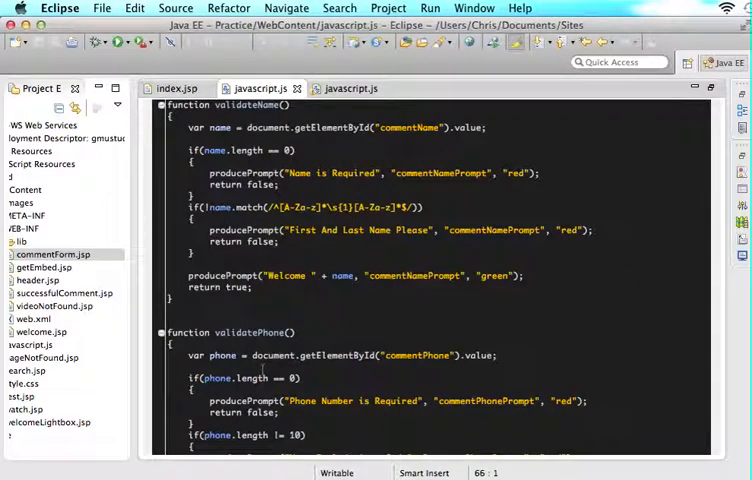
Below validateComment, write jsShow(id) setting document.getElementById(id).style.display to "block"
scroll(down, 3)
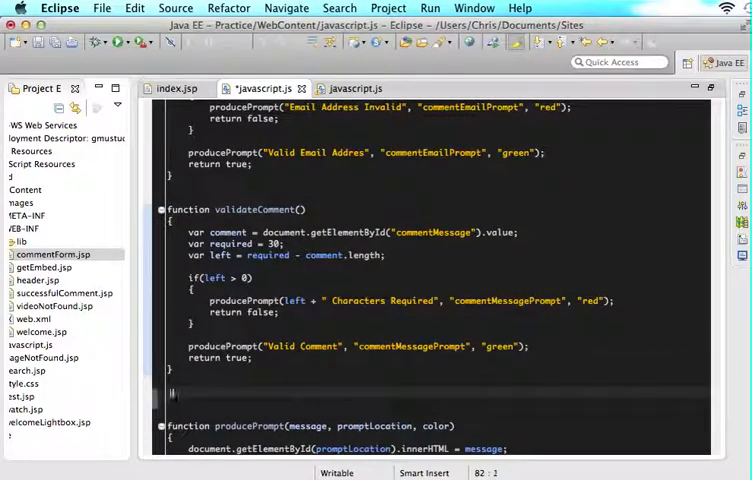
text(jsShow())
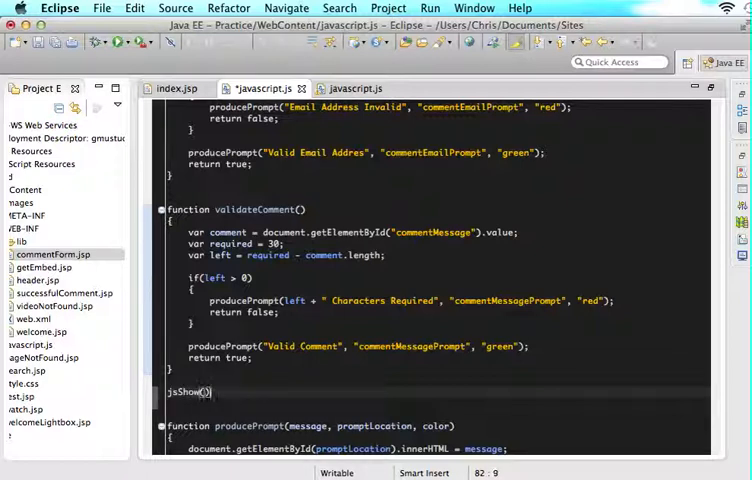
text(id)
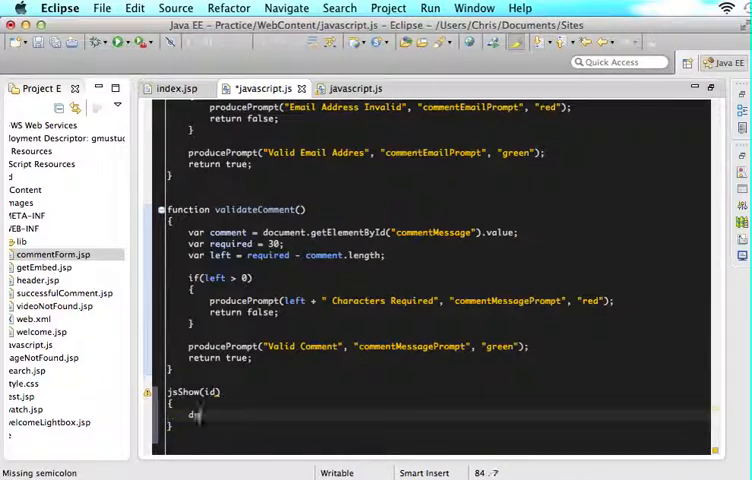
text(document.getElementById(id)
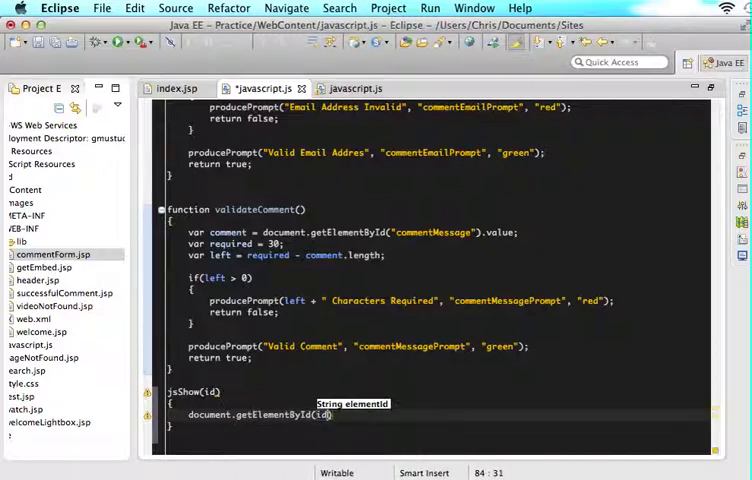
text(.d)
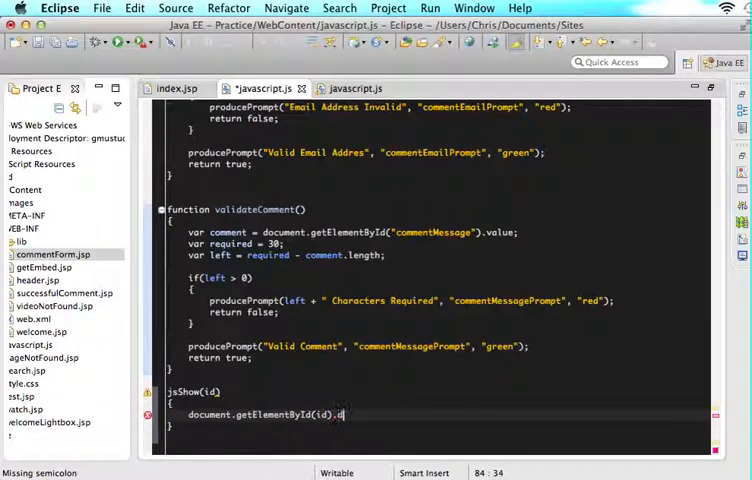
text(is)
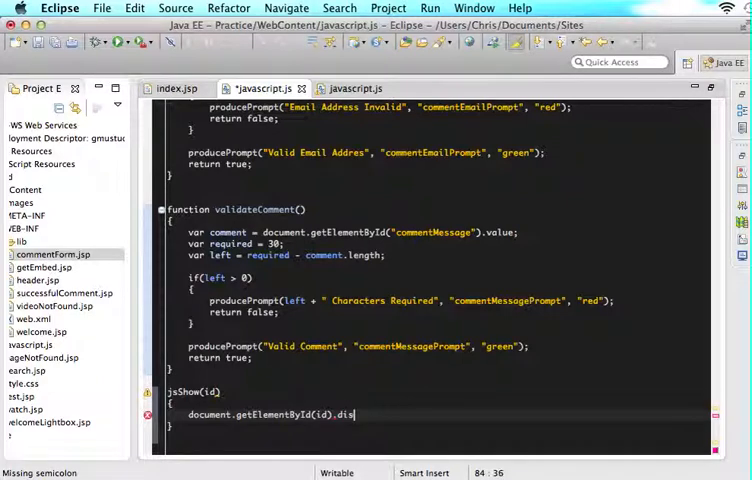
text(tyle.d)
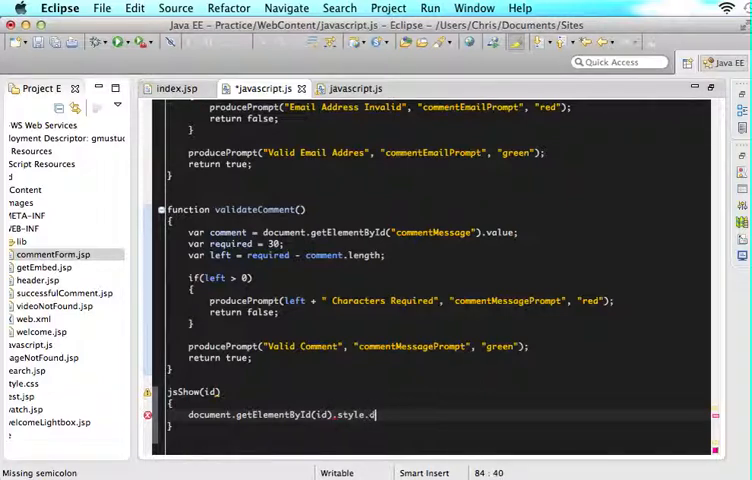
text(isplay =)
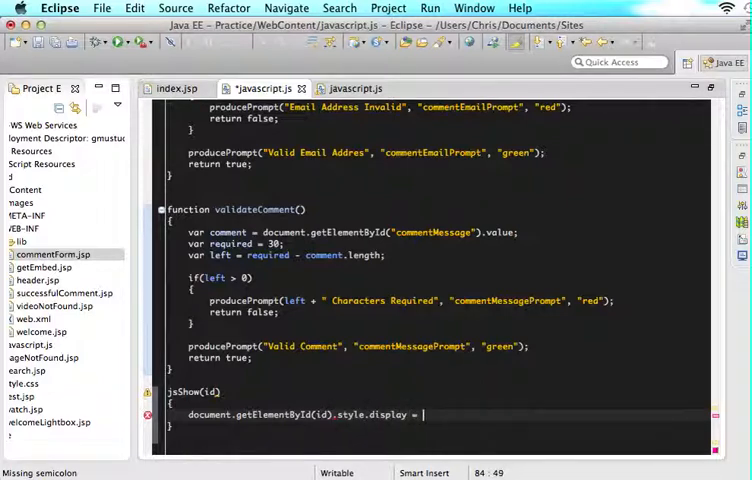
text("block";)
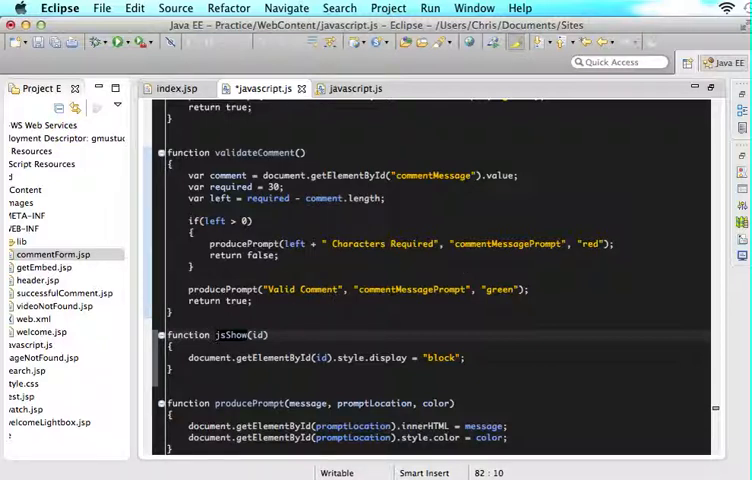
click(217, 334)
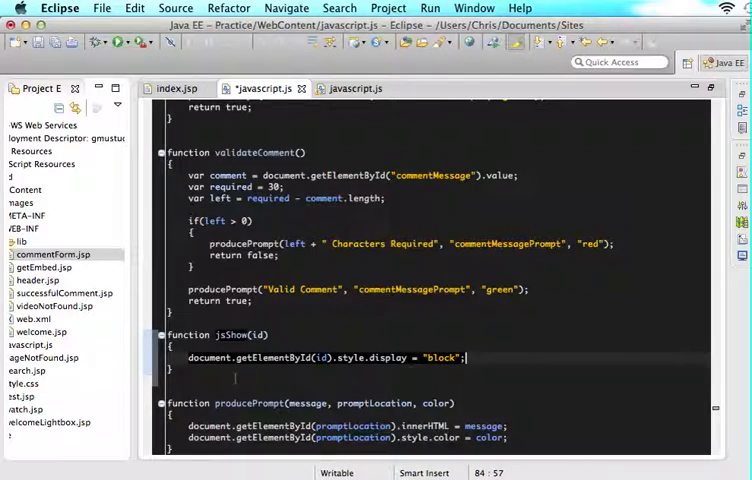
Write function jsHide(id) setting document.getElementById(id).style.display to "none"
text(function js)
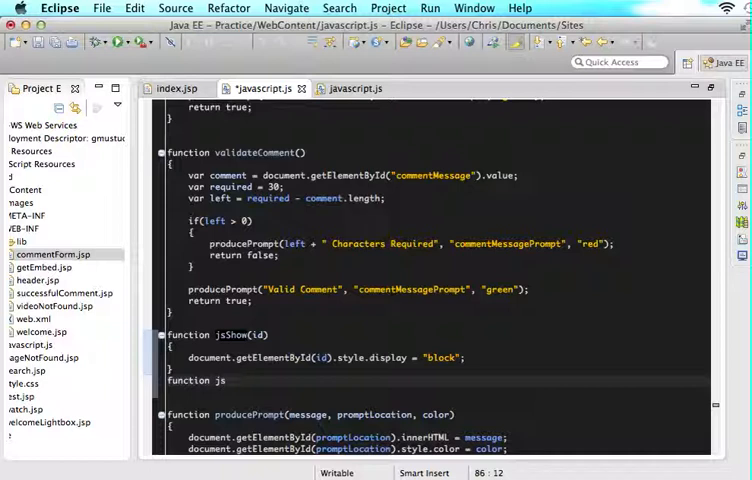
text(Hide(id))
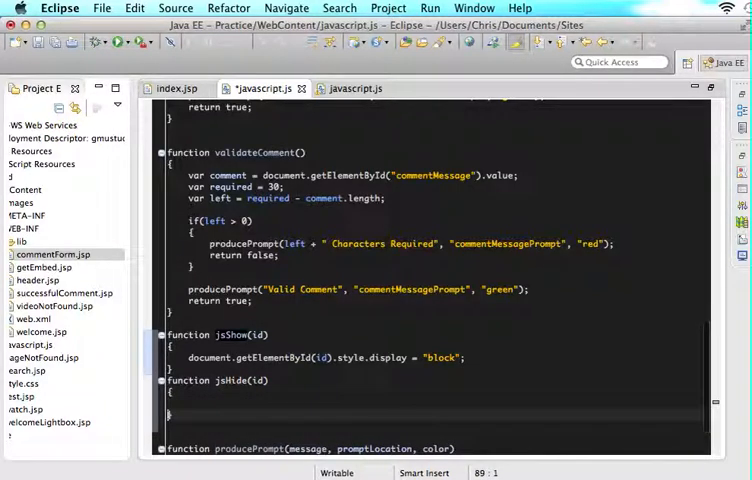
text(document.getElementById(id)
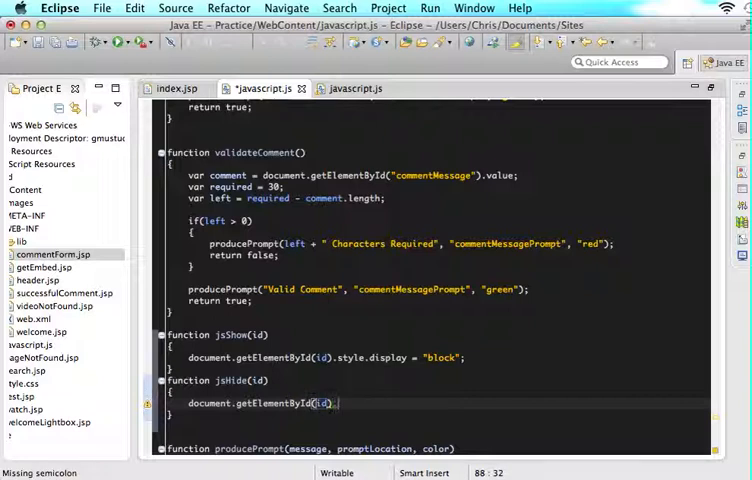
text(.styl)
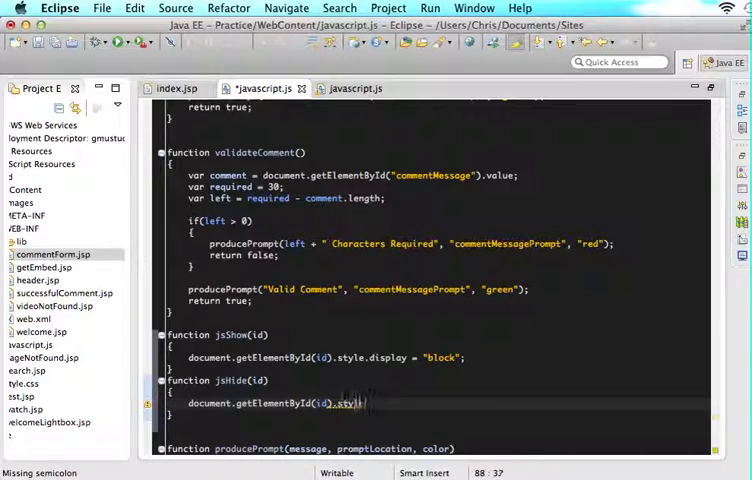
text(.style.display = ")
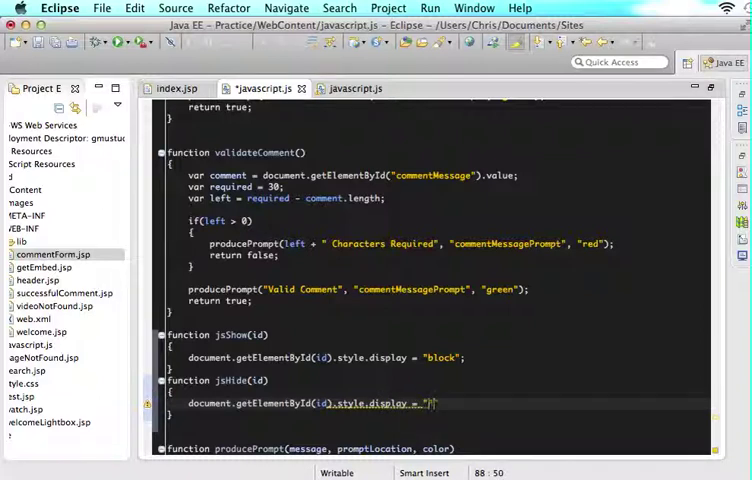
text(none)
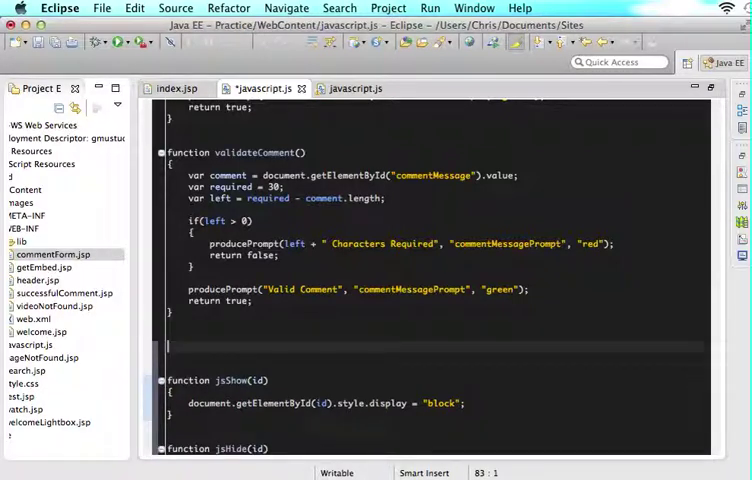
Type an empty function validateCommentForm() on the blank line above jsShow
text(function va)
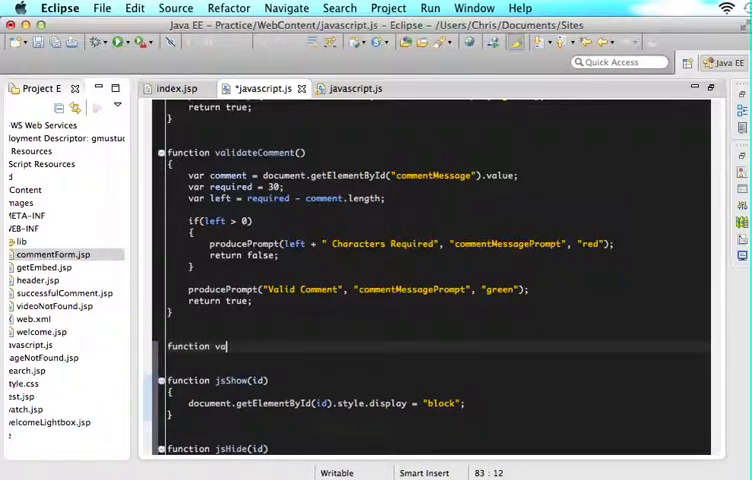
text(lidateComme)
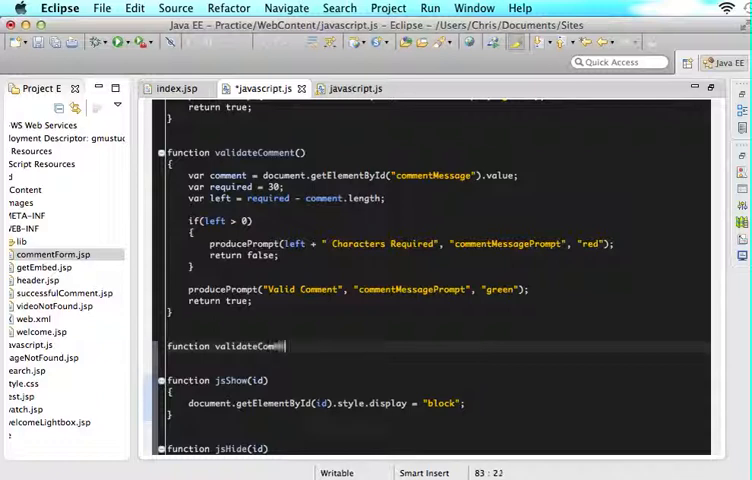
text(Form())
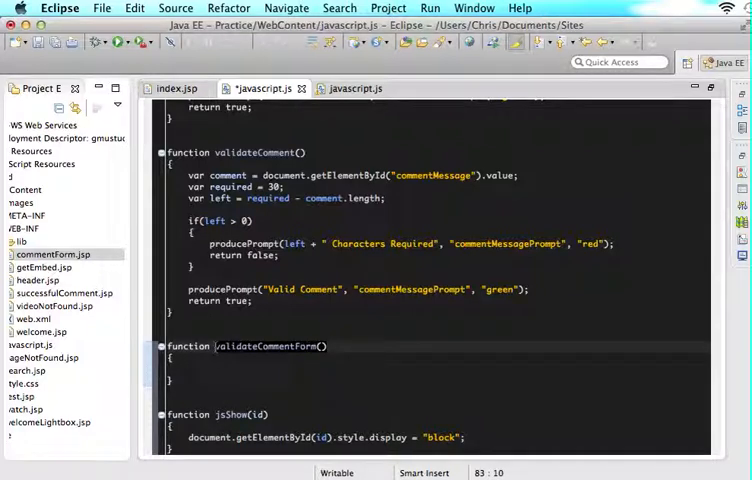
click(177, 88)
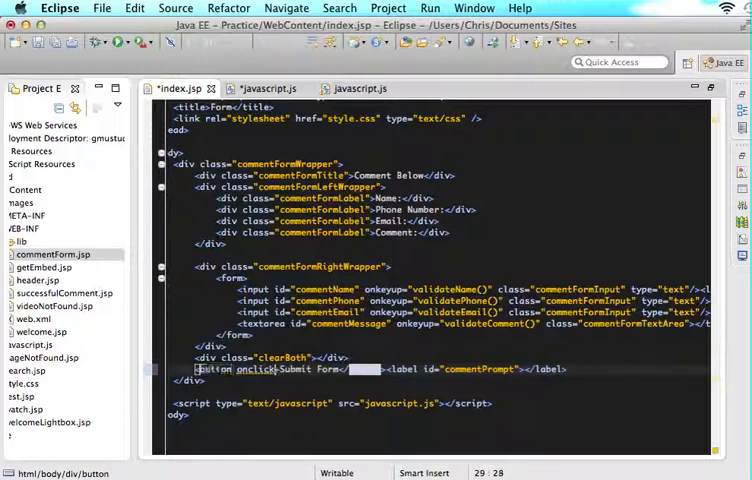
Set the Submit Form button's onclick to "validateCommentForm()" in index.jsp
text(validateCommentForm()")
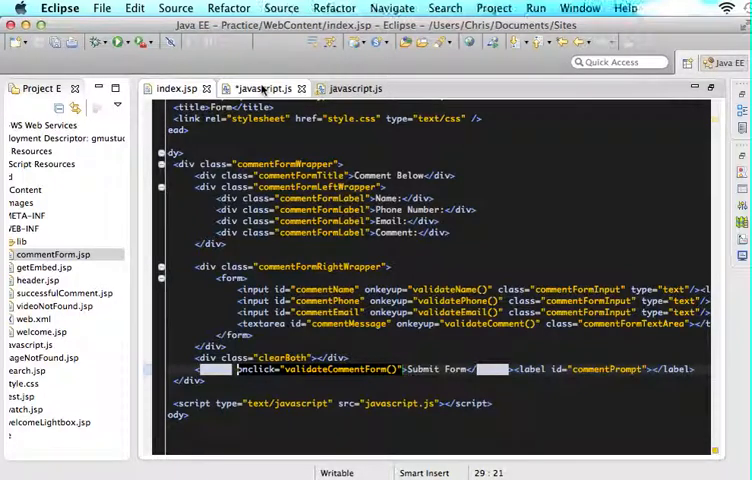
click(265, 88)
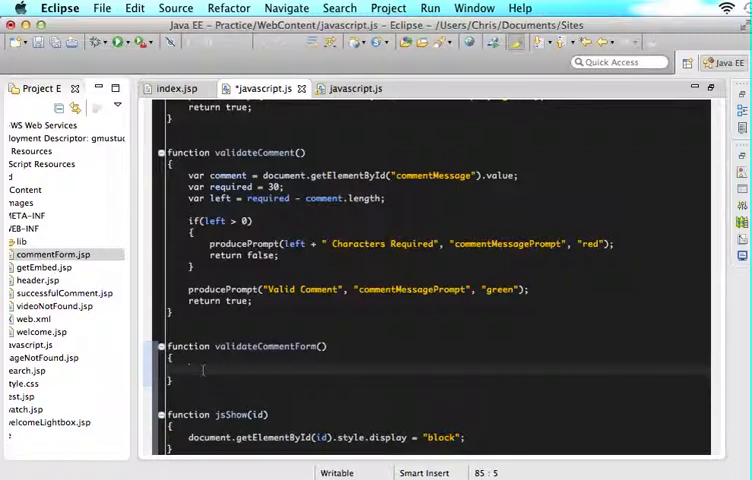
Type if (!validateName() || !validatePhone() || !validateEmail() || validateComment()) with an empty block
text(if)
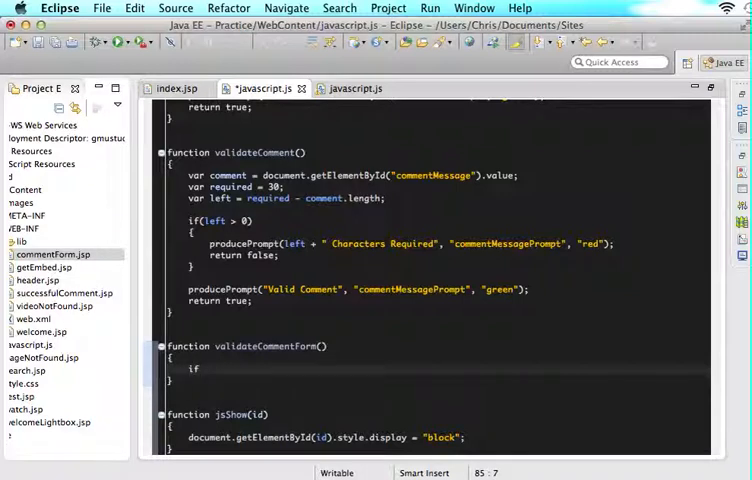
text(())
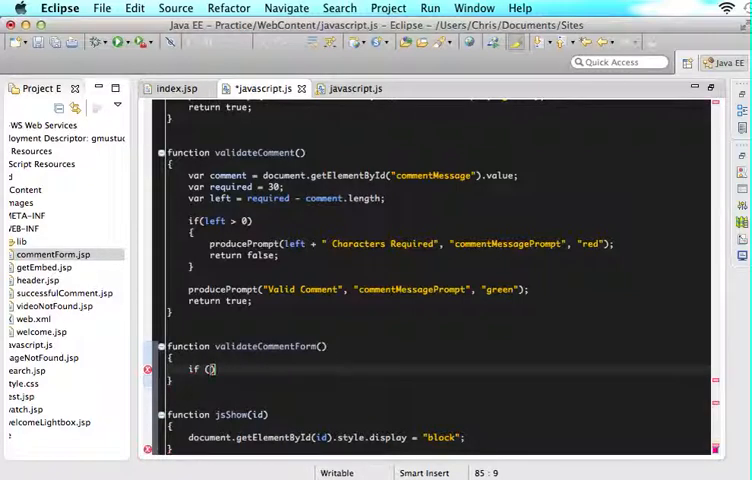
text(!validateCommentName()
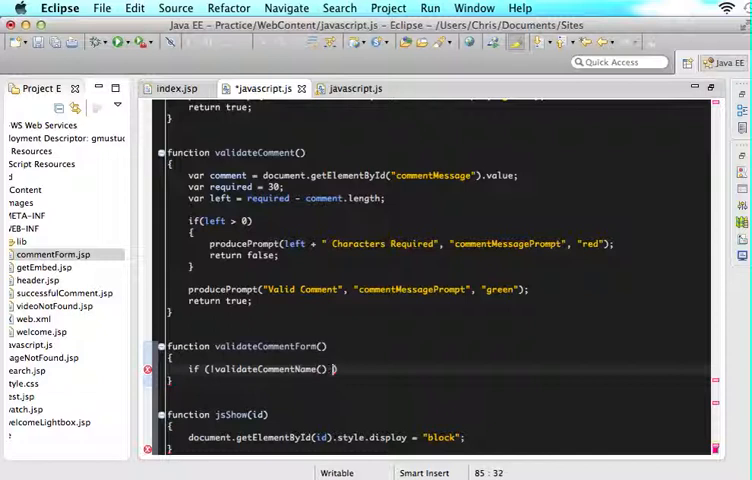
text(||)
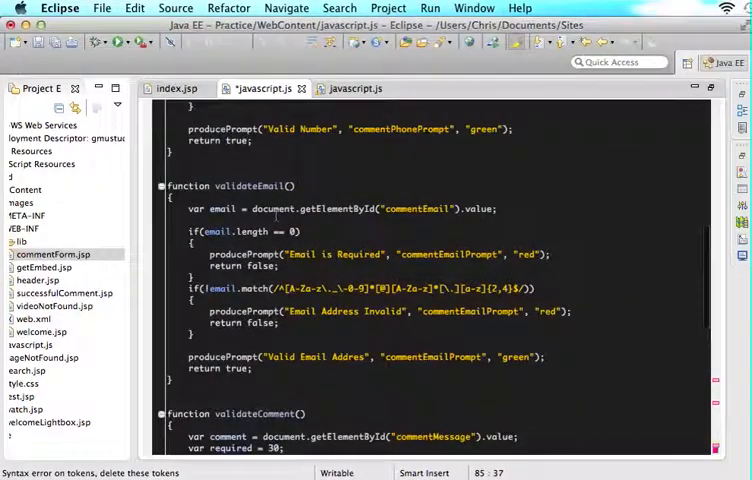
scroll(up, 3)
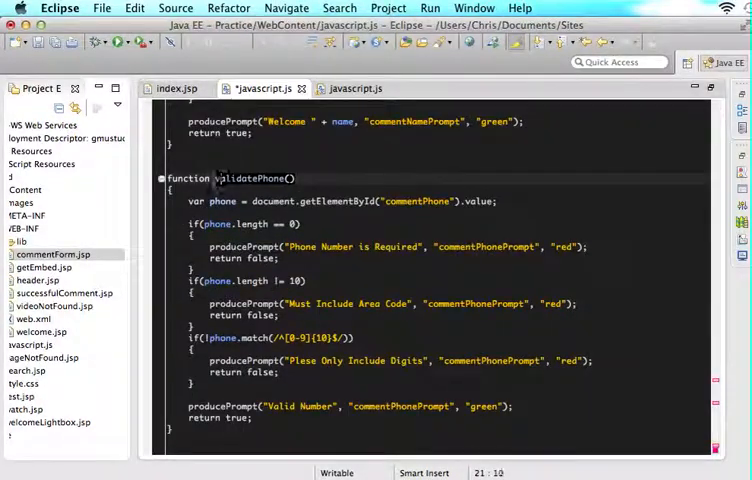
scroll(up, 3)
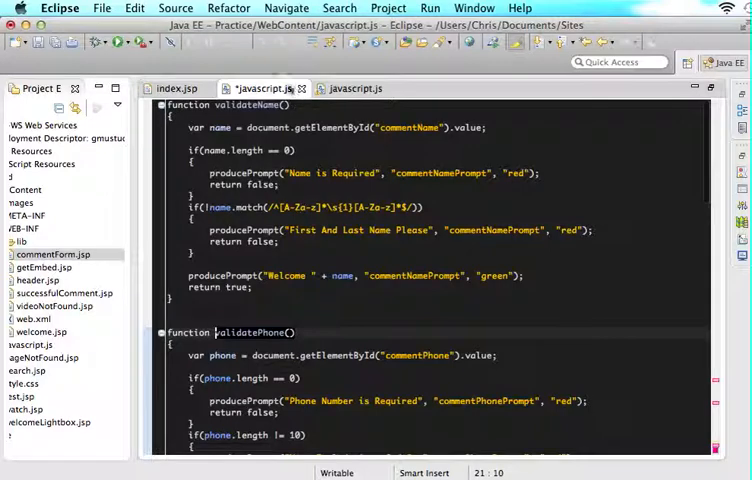
scroll(down, 3)
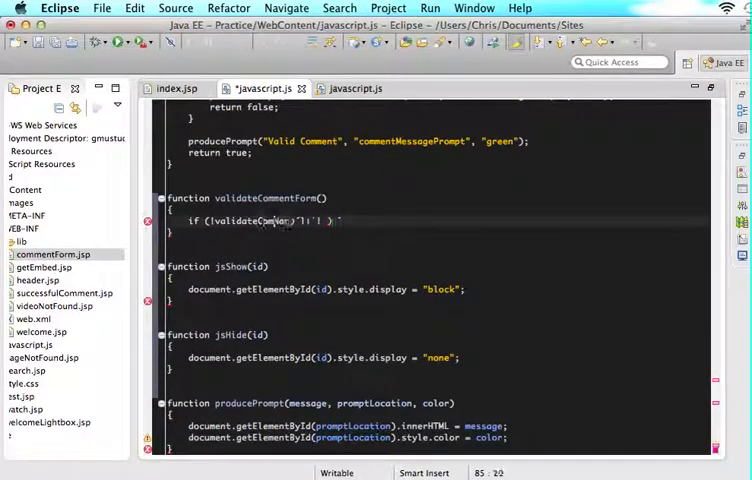
text(validateName() || ! ))
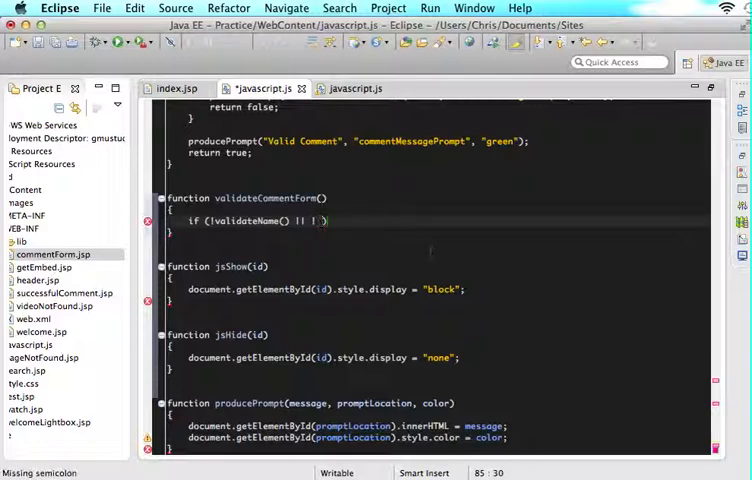
text(validatePhone() ||))
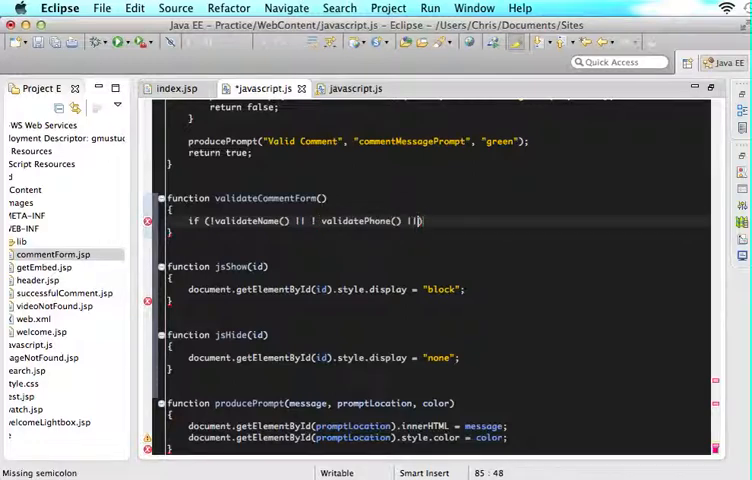
scroll(down, 3)
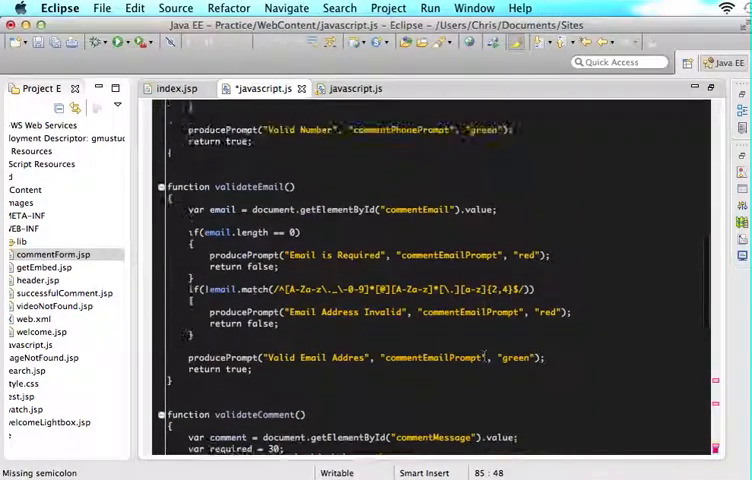
click(215, 186)
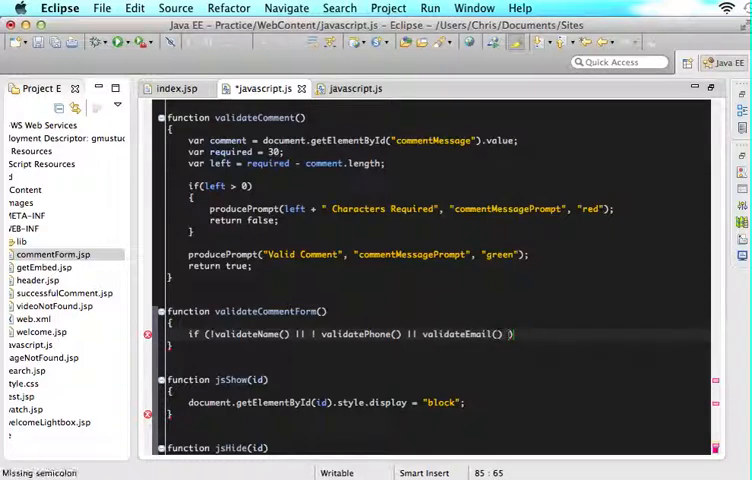
text(|| validateComment()
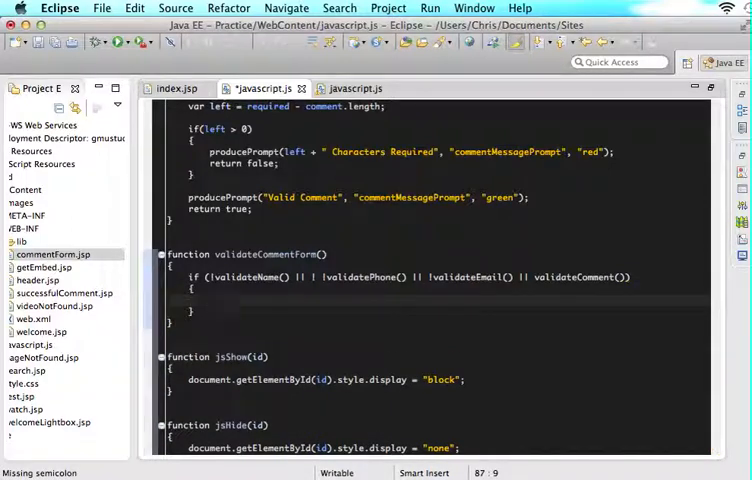
Dismiss the internal error and place label id 'commentPrompt' after the Submit Form button
click(210, 299)
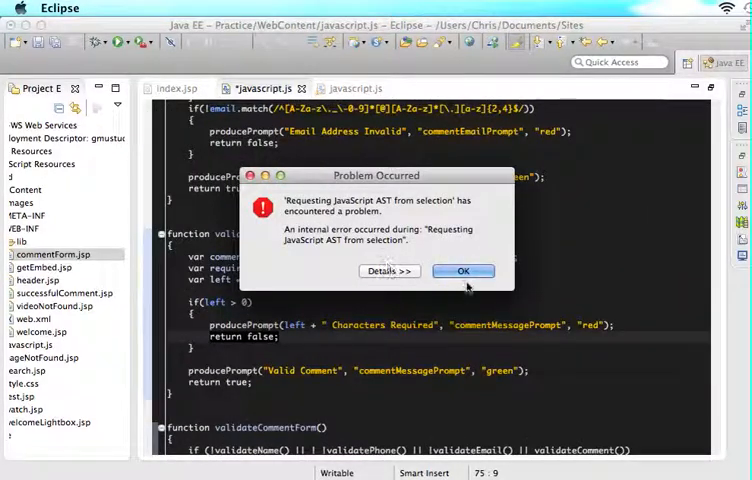
click(462, 271)
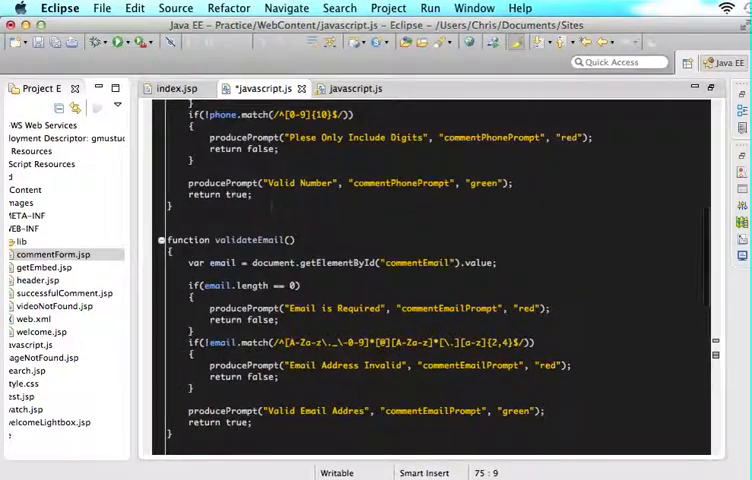
scroll(up, 3)
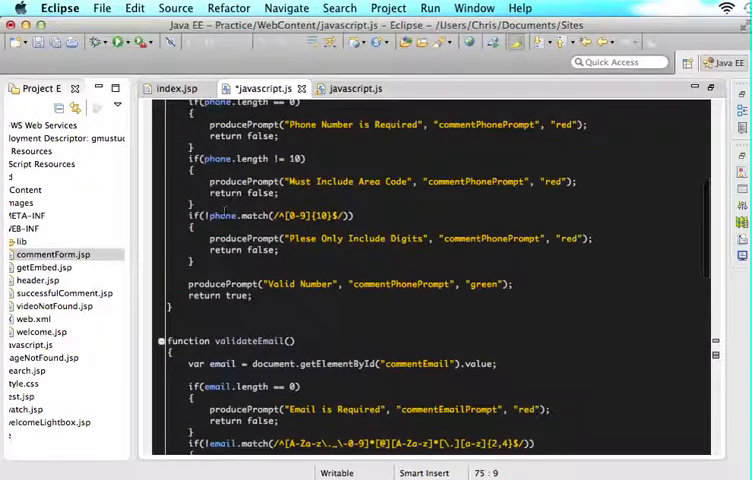
scroll(up, 3)
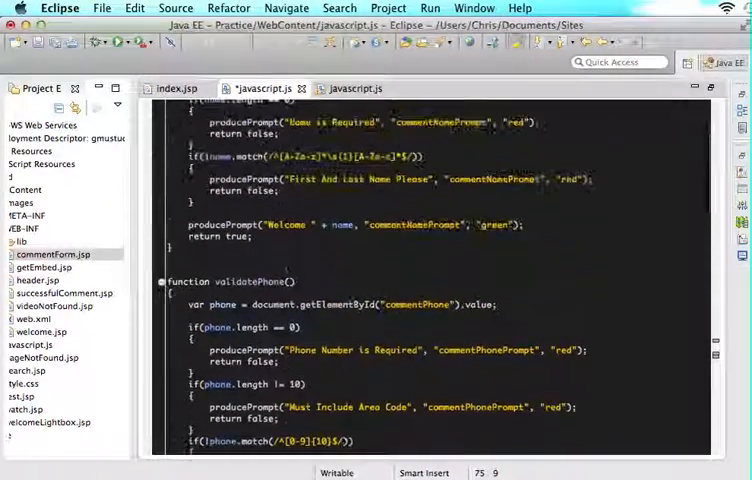
scroll(down, 3)
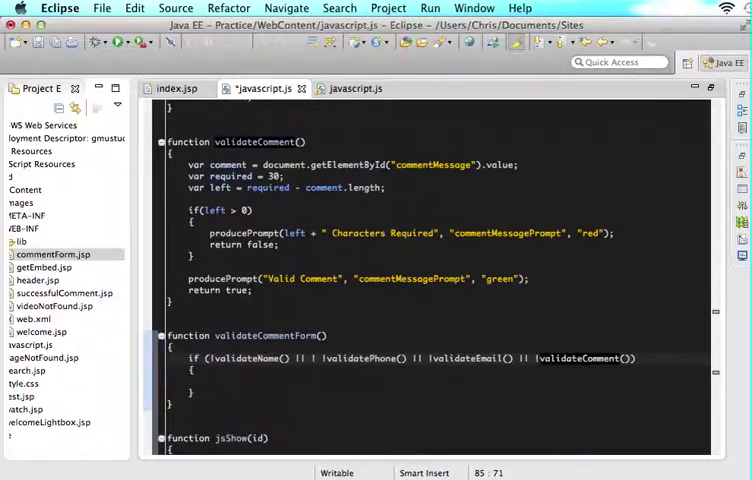
mouse_move(66, 386)
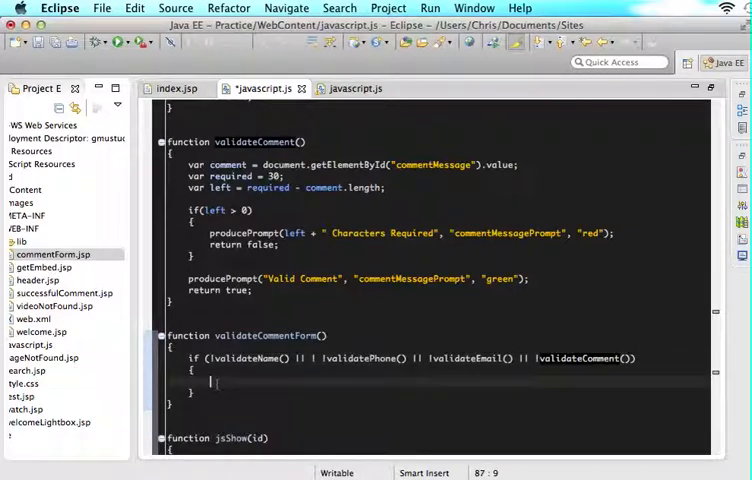
mouse_move(208, 383)
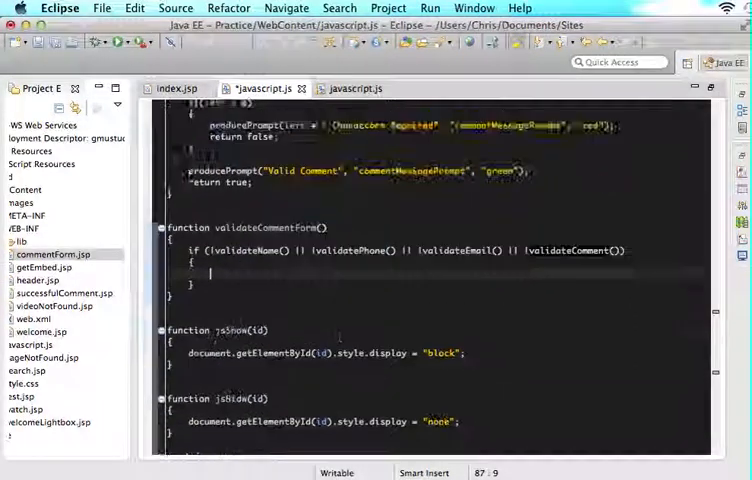
scroll(down, 3)
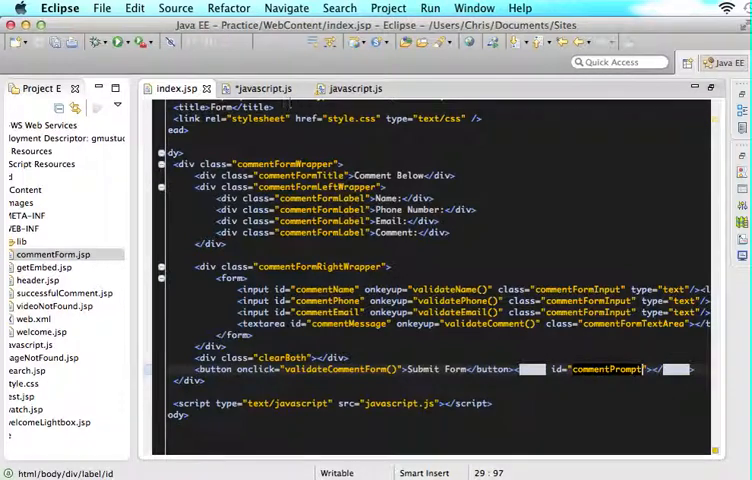
Add jsShow("commentPrompt") inside the invalid-form if block, checking the label id in index.jsp
click(257, 88)
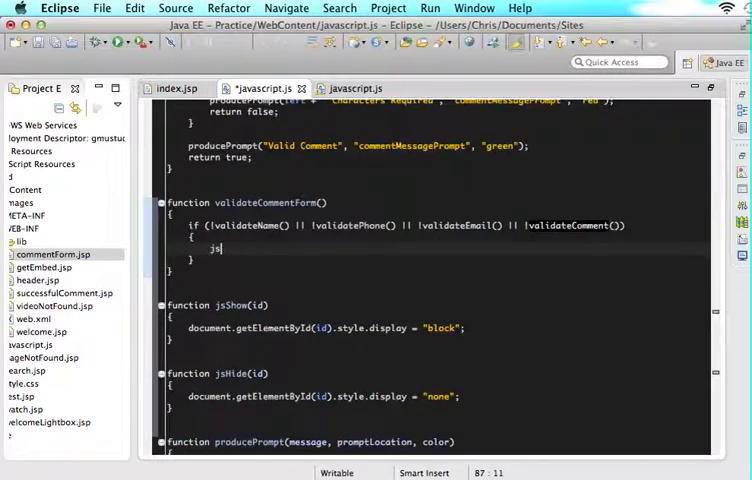
text(Show(""))
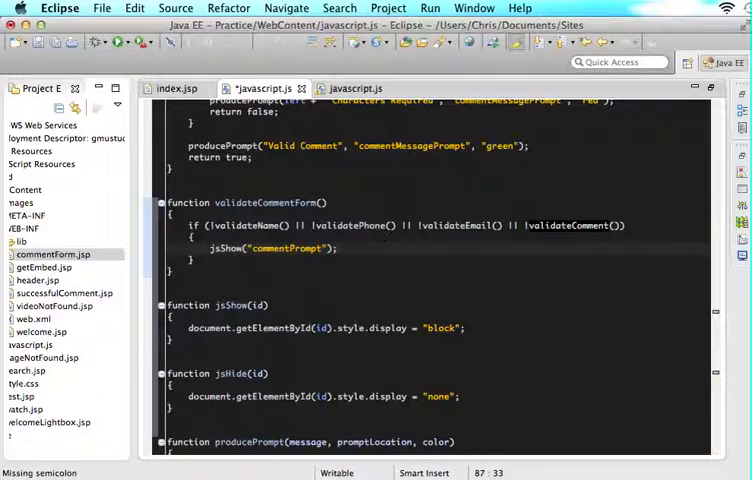
click(177, 88)
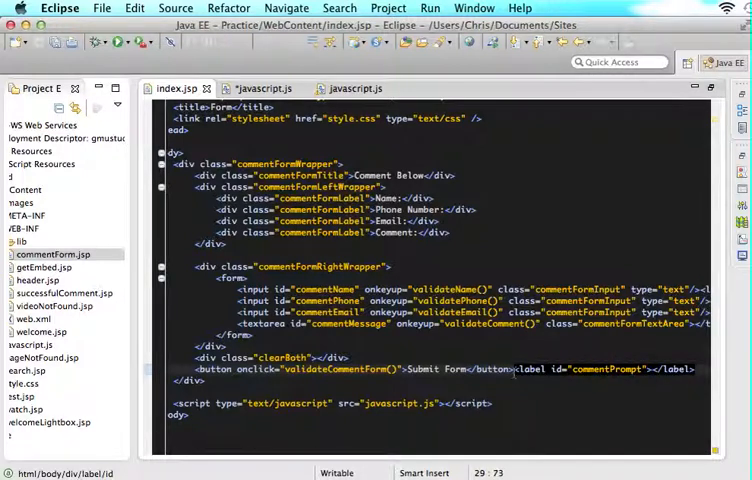
click(258, 88)
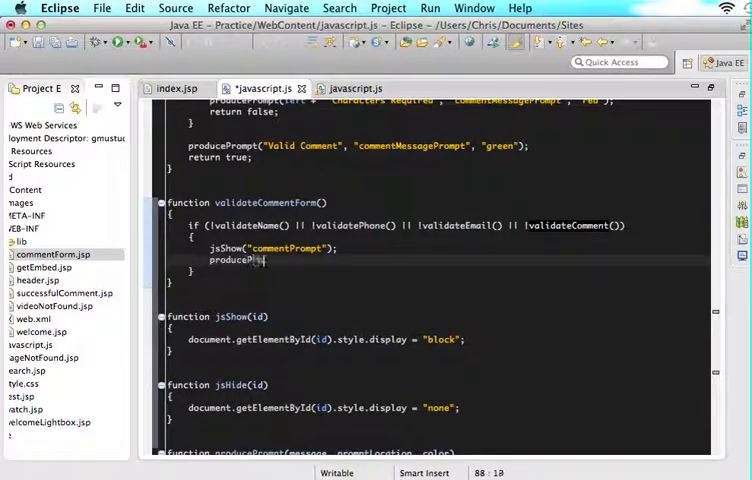
Add produceprompt("Form Must Be Valid To Submit", "commentPrompt", "red") and save javascript.js
text("")
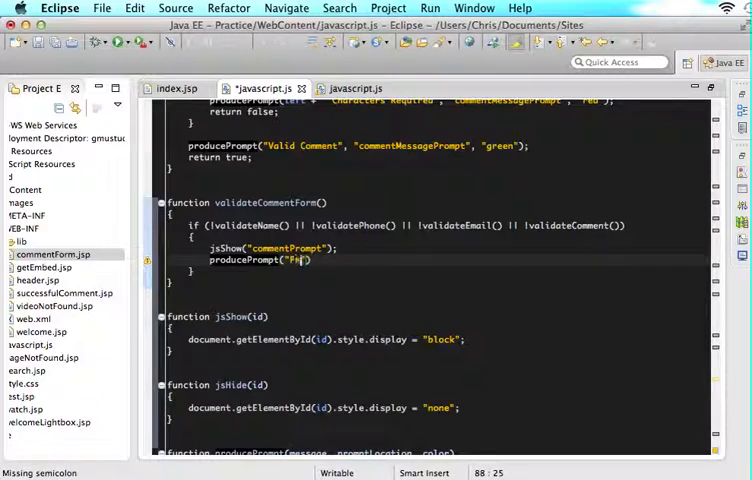
text(orm Must Be)
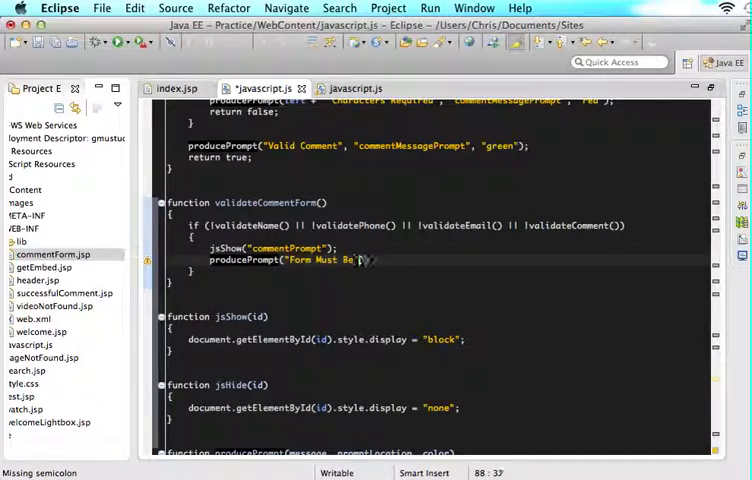
text(Valid To Submit", "commentPrompt",)
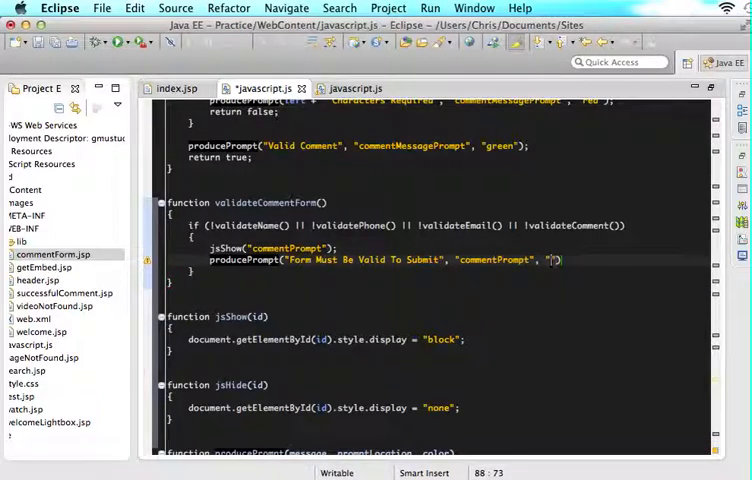
text(red)
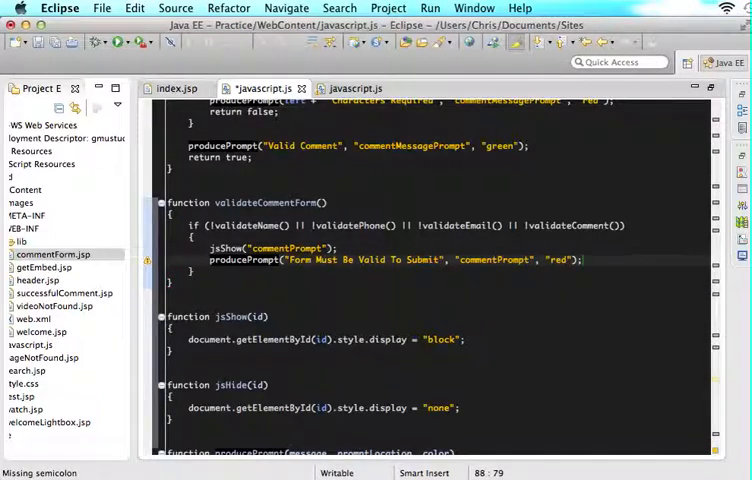
key(cmd+s)
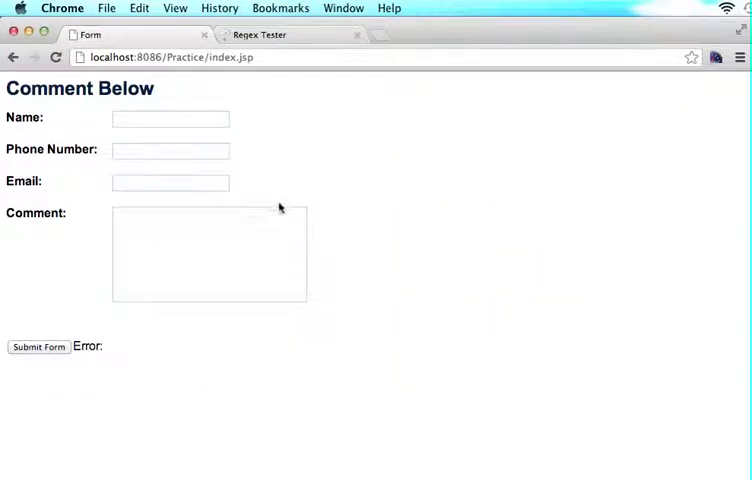
Reload the page and submit the empty form to see the red warning
click(39, 347)
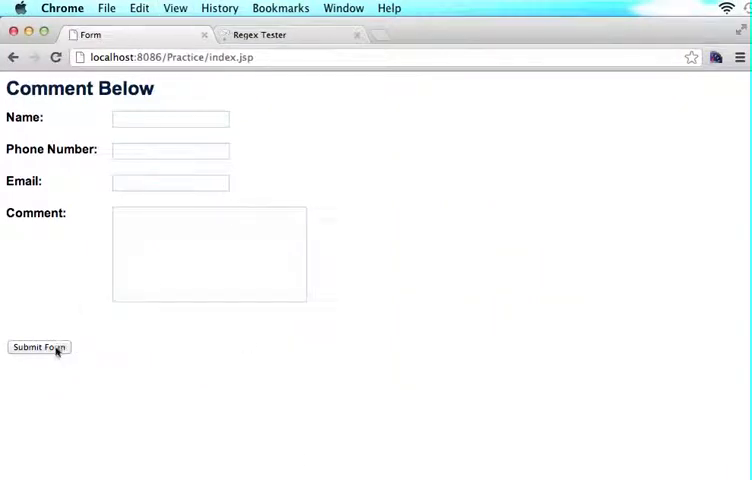
click(38, 347)
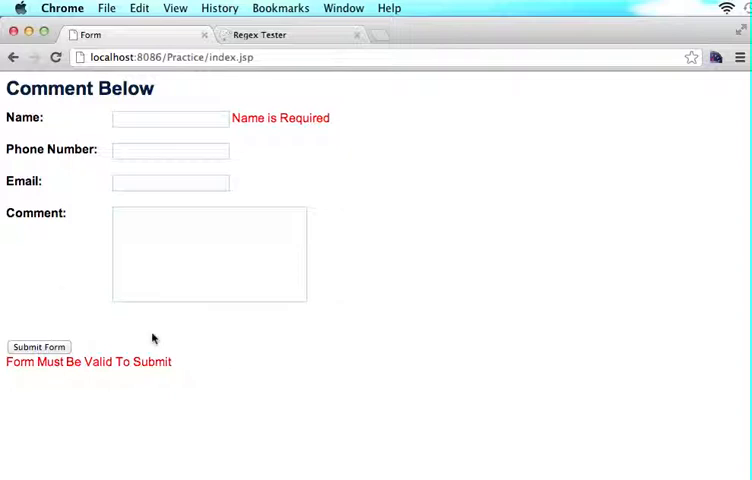
click(39, 347)
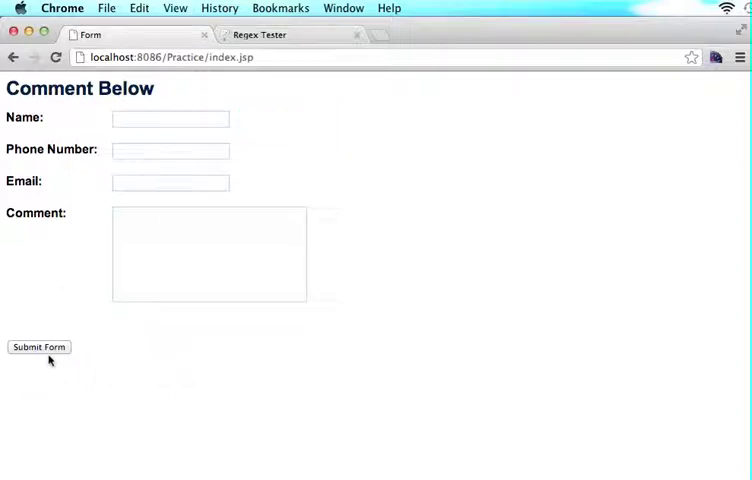
click(39, 347)
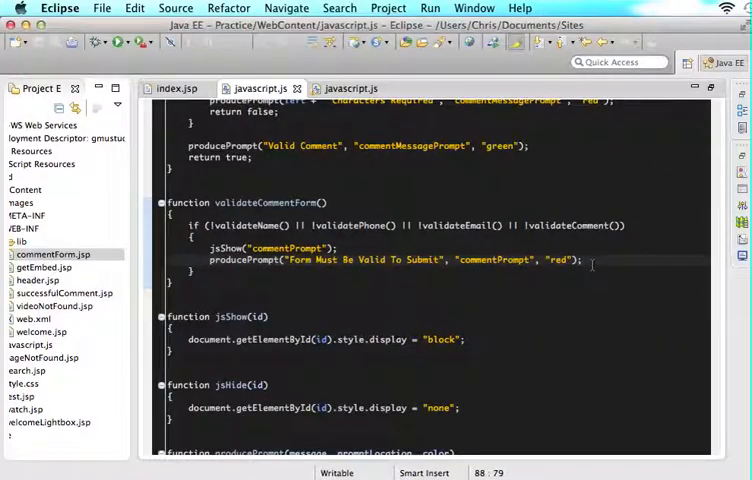
Start a setTimeout call with a function and a 2000 ms delay after produceprompt
click(588, 260)
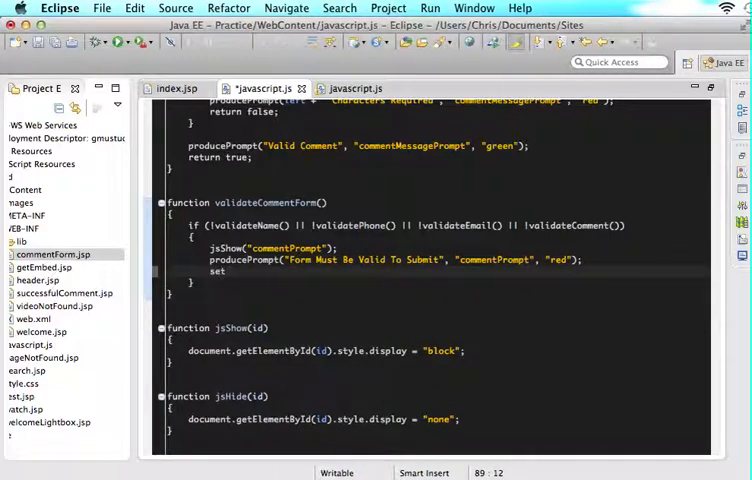
text(Timeout)
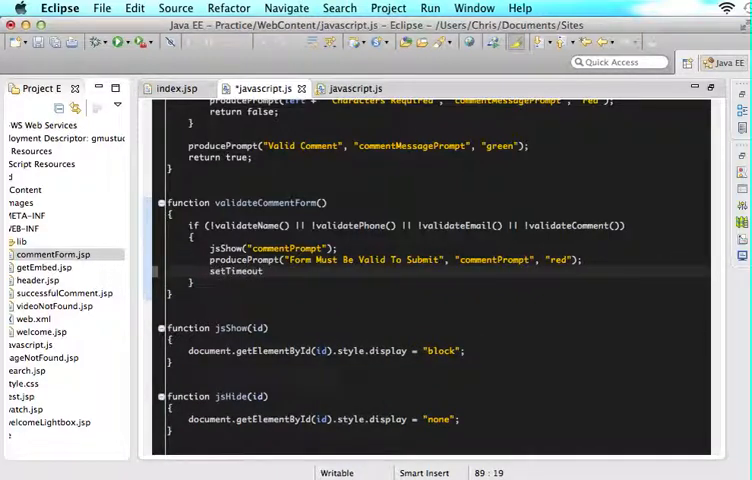
text(();)
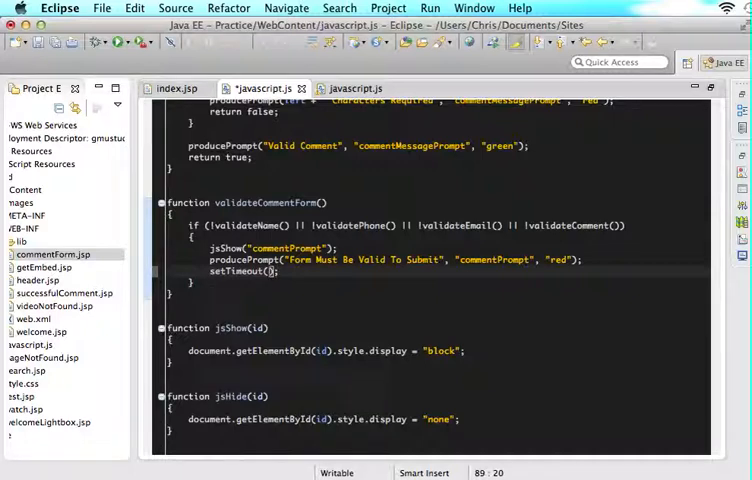
text(function(){},)
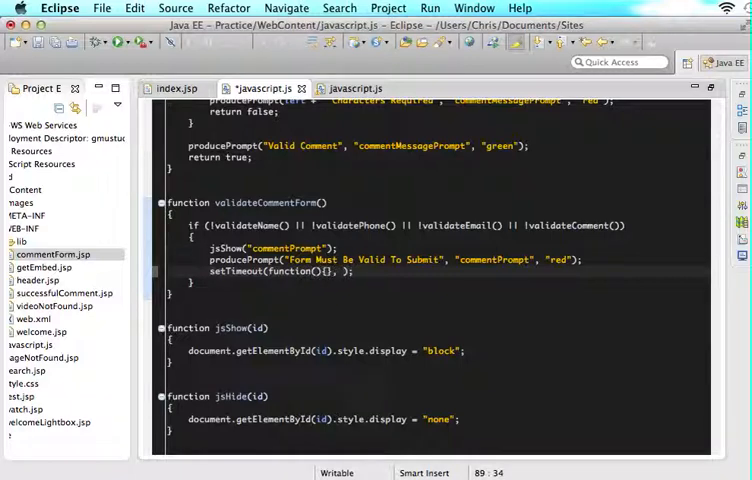
text(2000)
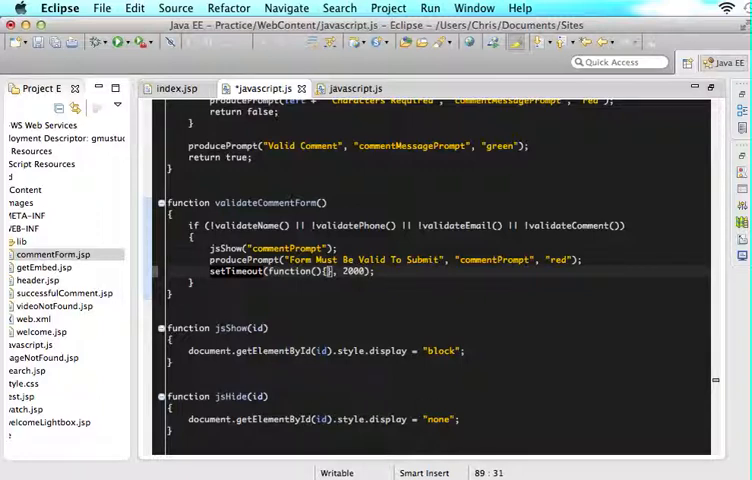
Put jsHide("commentPrompt"); inside the setTimeout function
text(js)
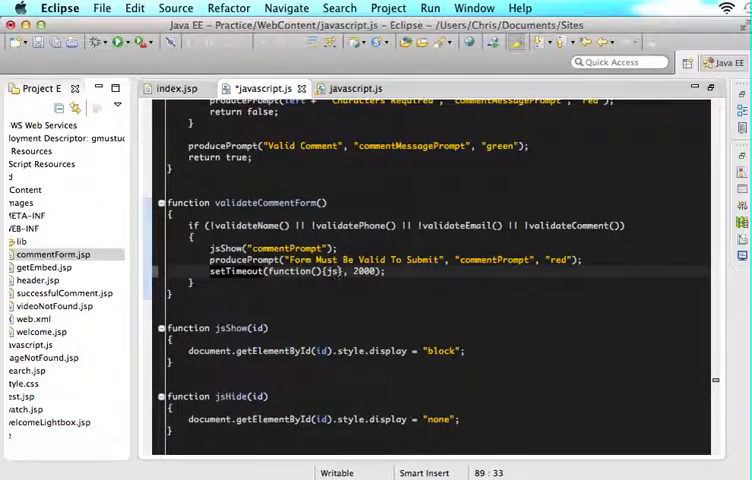
text(jsHide())
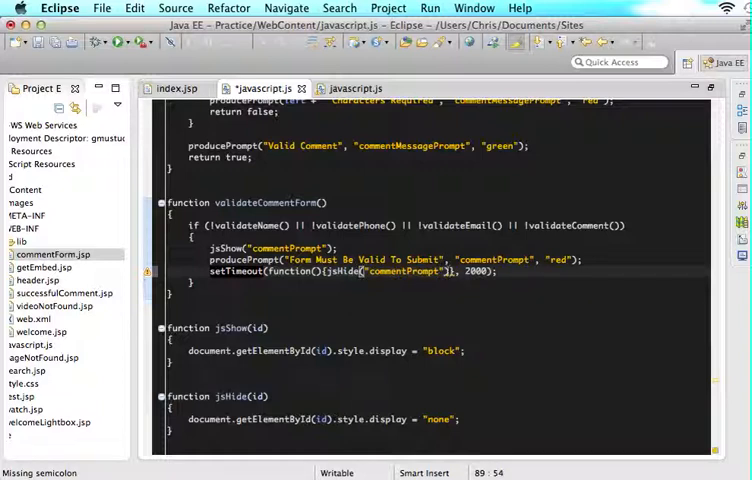
text(;)
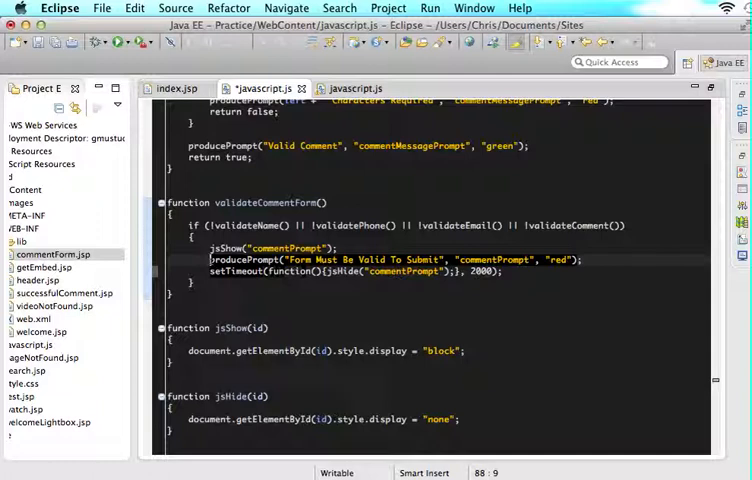
click(340, 248)
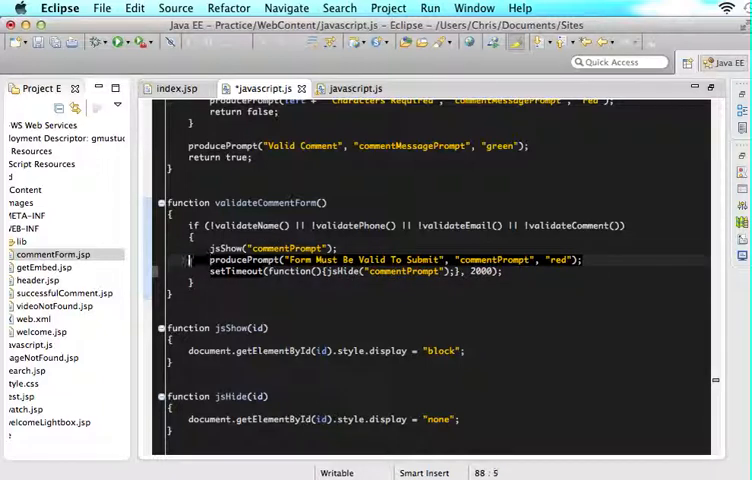
click(213, 273)
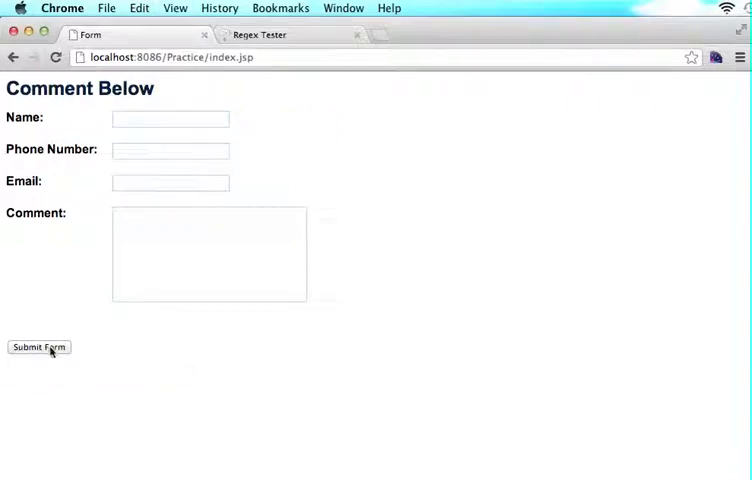
Submit the empty form twice to watch the red warning vanish after 2 seconds
click(38, 347)
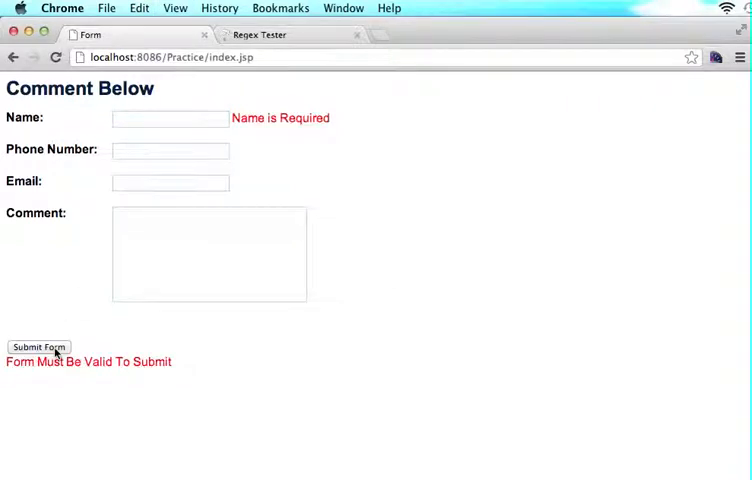
click(39, 347)
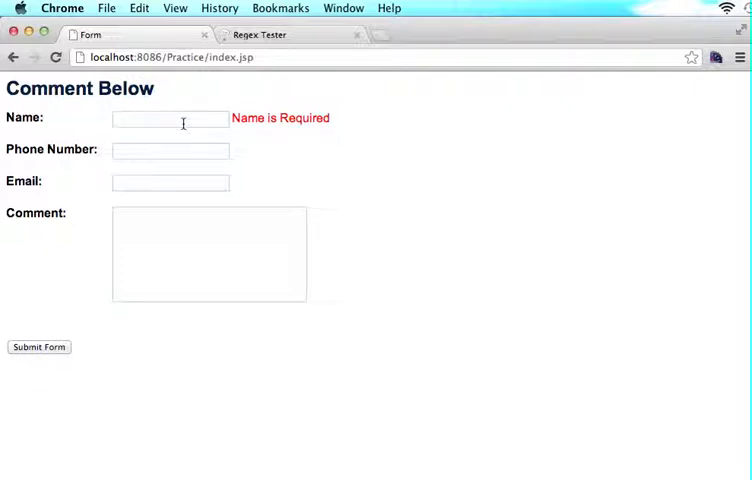
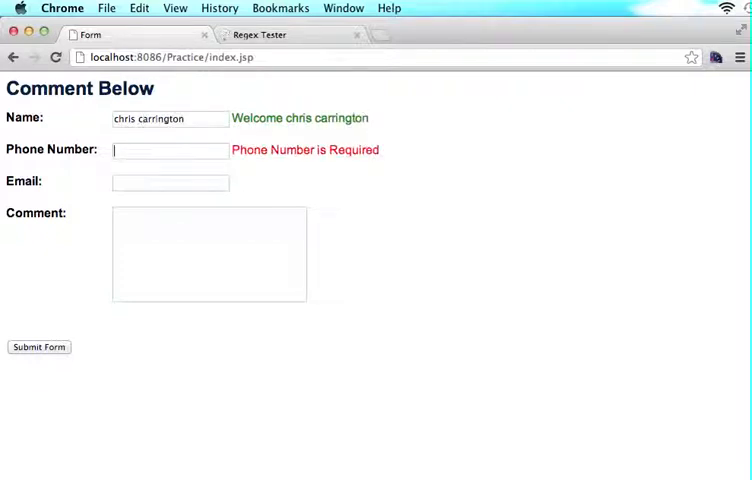
text(8887776655)
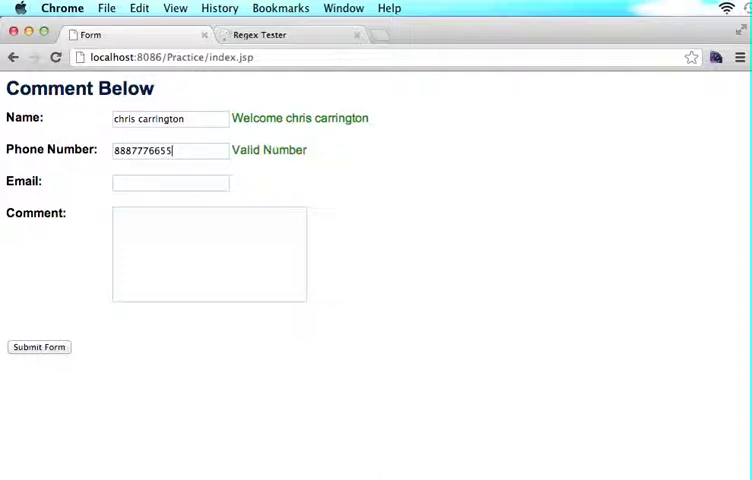
click(171, 183)
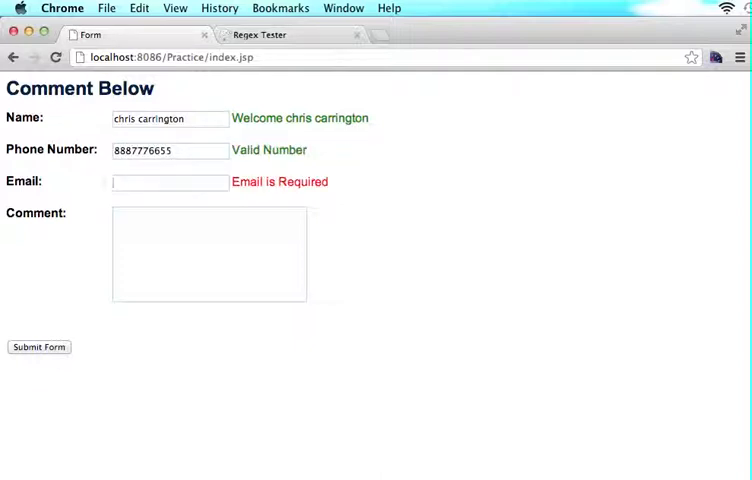
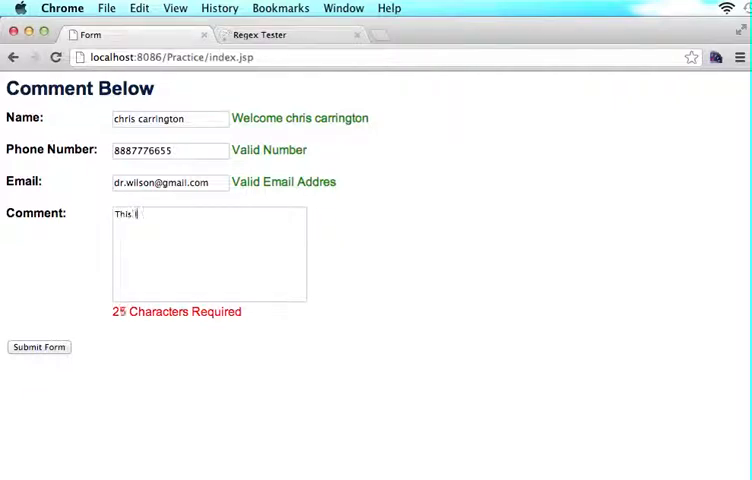
Type a short comment, test submitting, then lengthen the comment
text(is a very short)
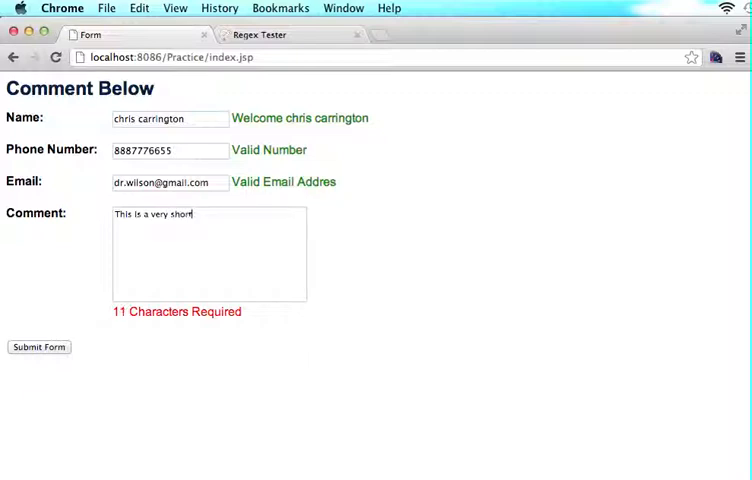
text(comment.)
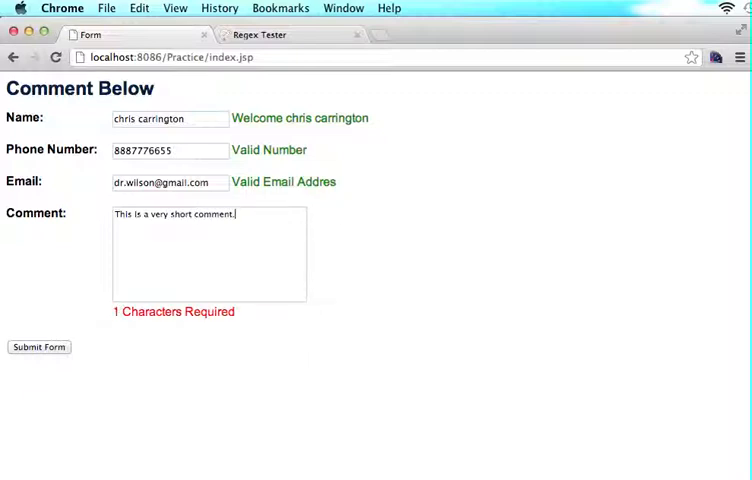
click(39, 347)
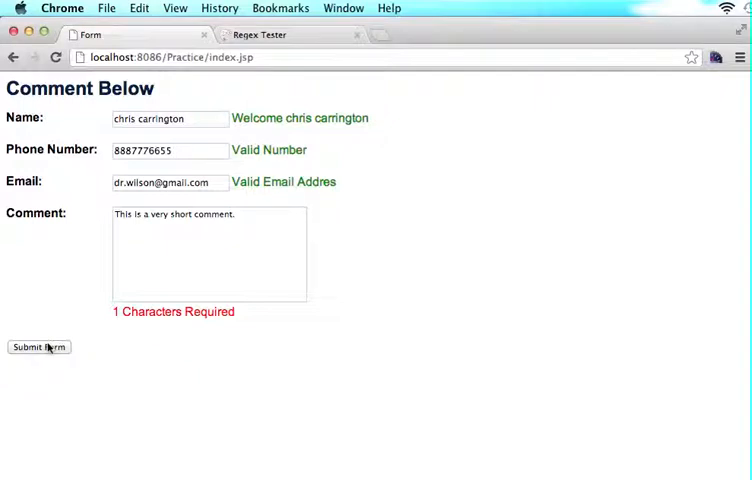
text(g)
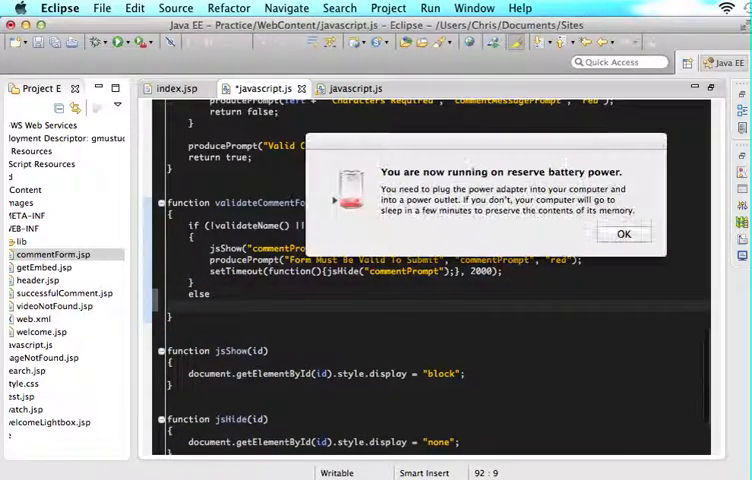
Dismiss the low battery alert and type submitCommentForm(); in the else block
click(623, 233)
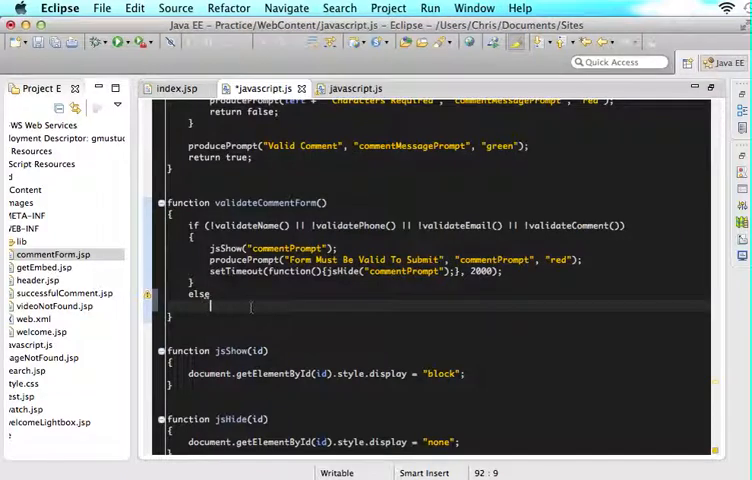
text(submitComme)
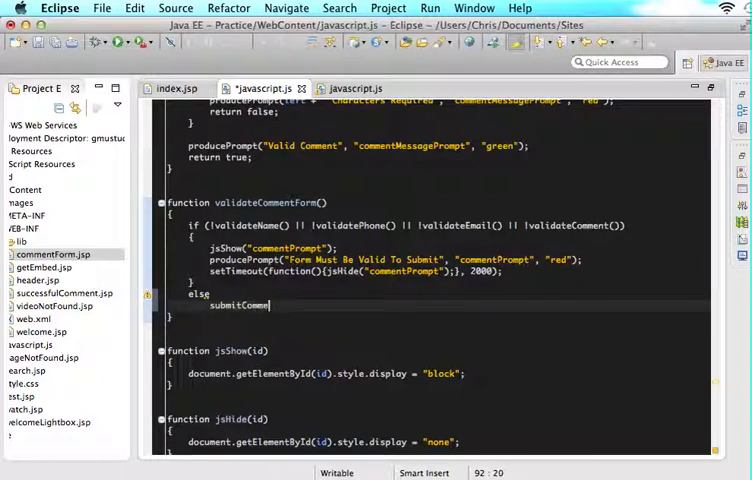
text(tForm();)
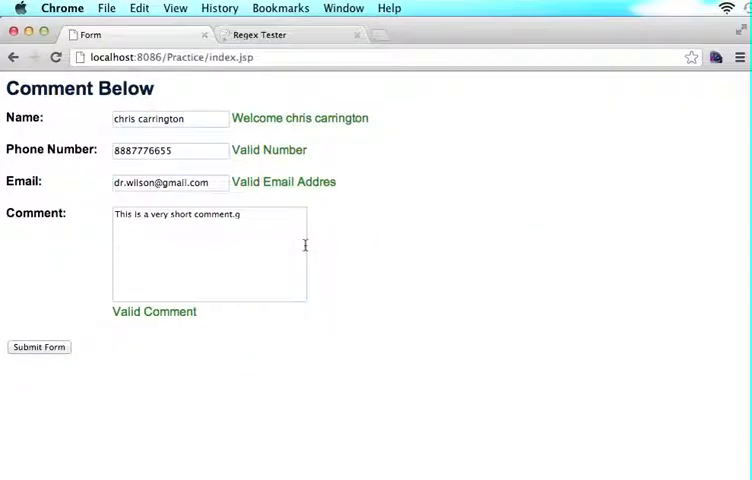
mouse_move(40, 360)
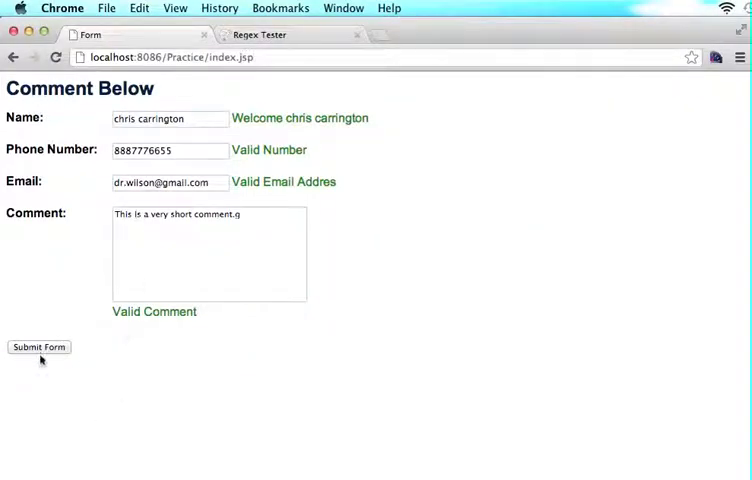
Press F3 to jump to the gmustudent project's javascript.js
key(F3)
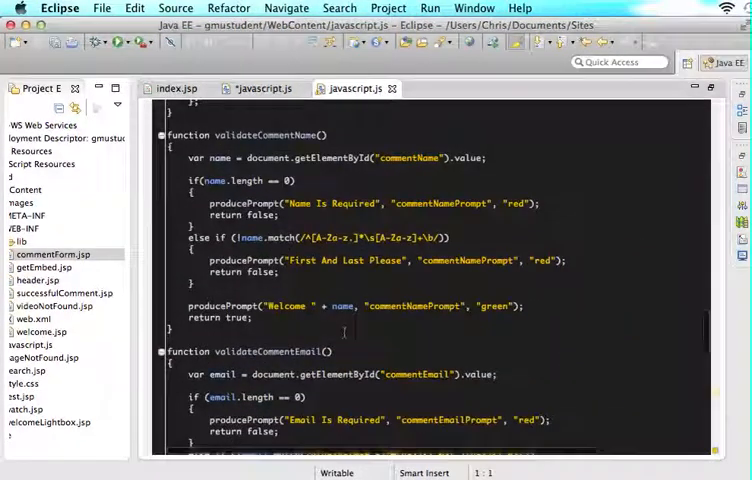
Scroll through gmustudent's javascript.js to review submitCommentForm and validateCommentForm
scroll(down, 3)
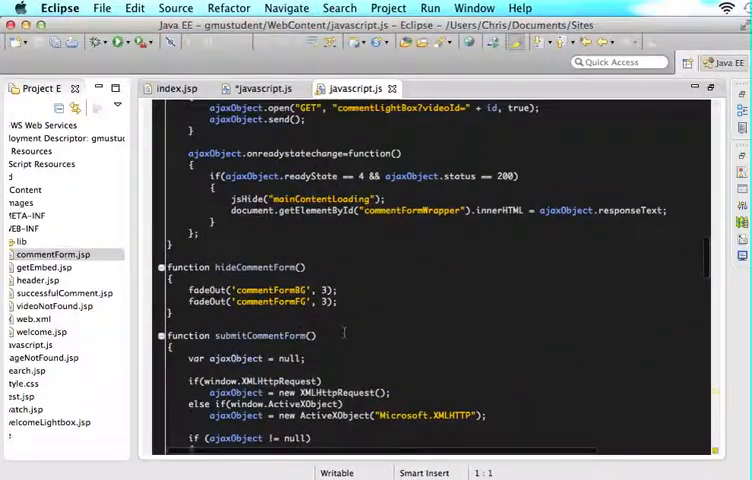
scroll(down, 3)
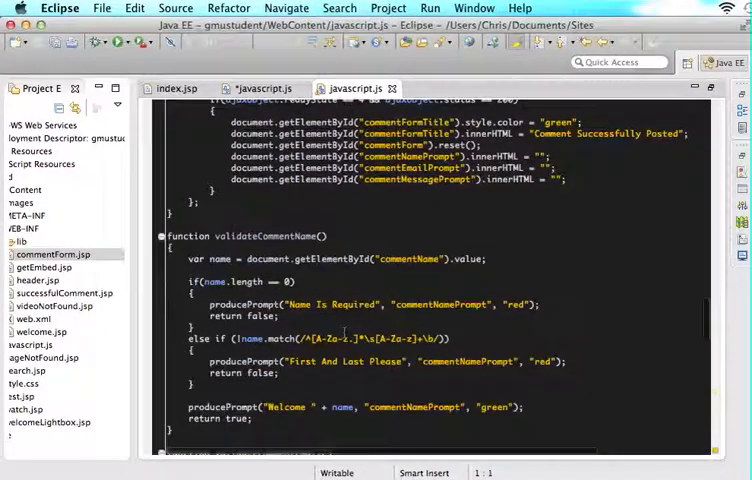
scroll(up, 3)
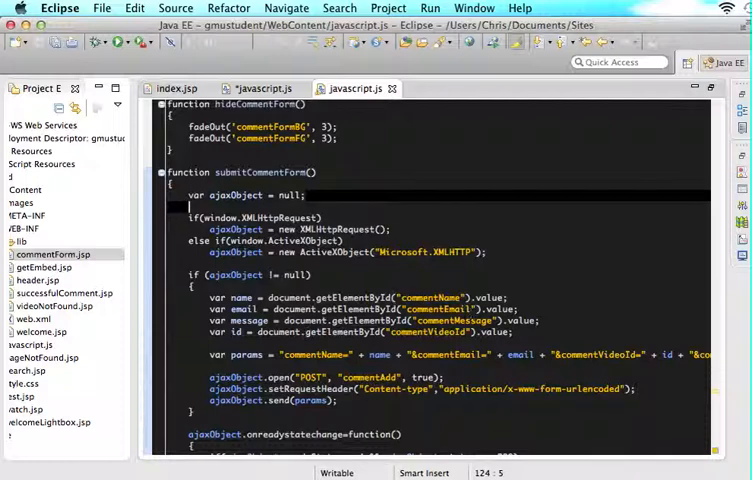
scroll(down, 3)
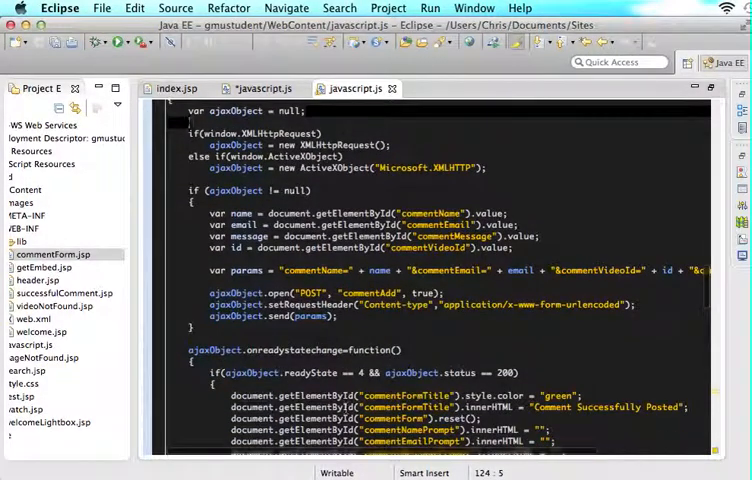
scroll(down, 3)
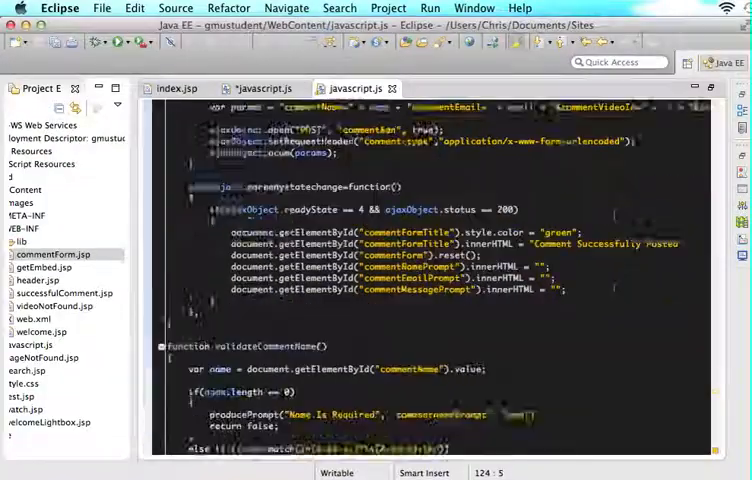
scroll(down, 3)
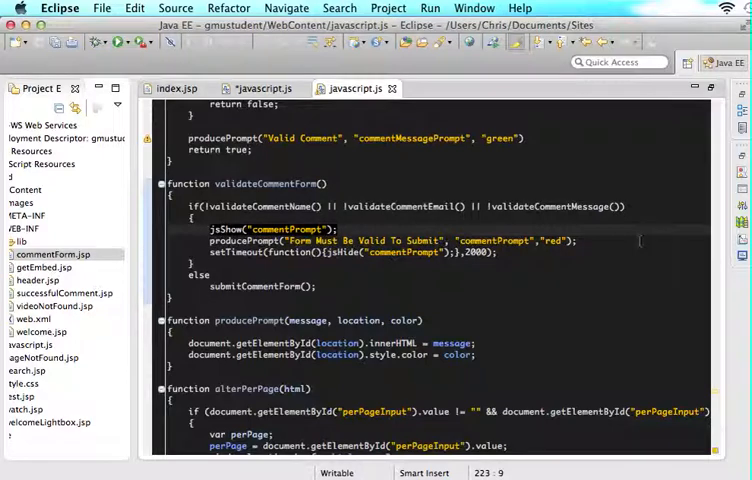
click(280, 252)
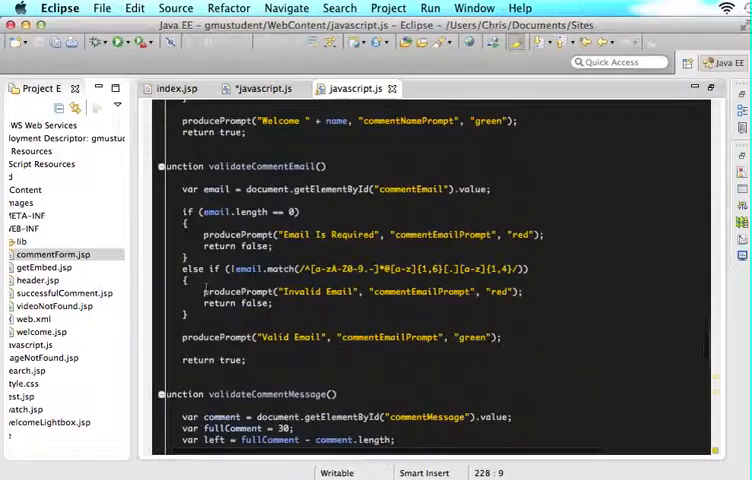
scroll(down, 3)
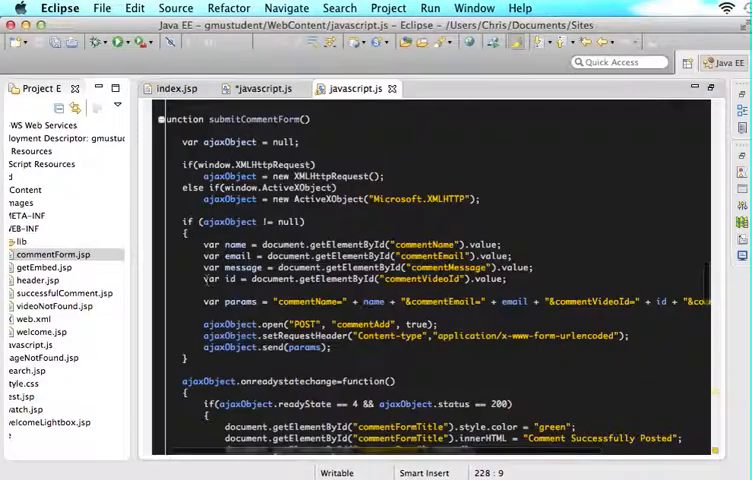